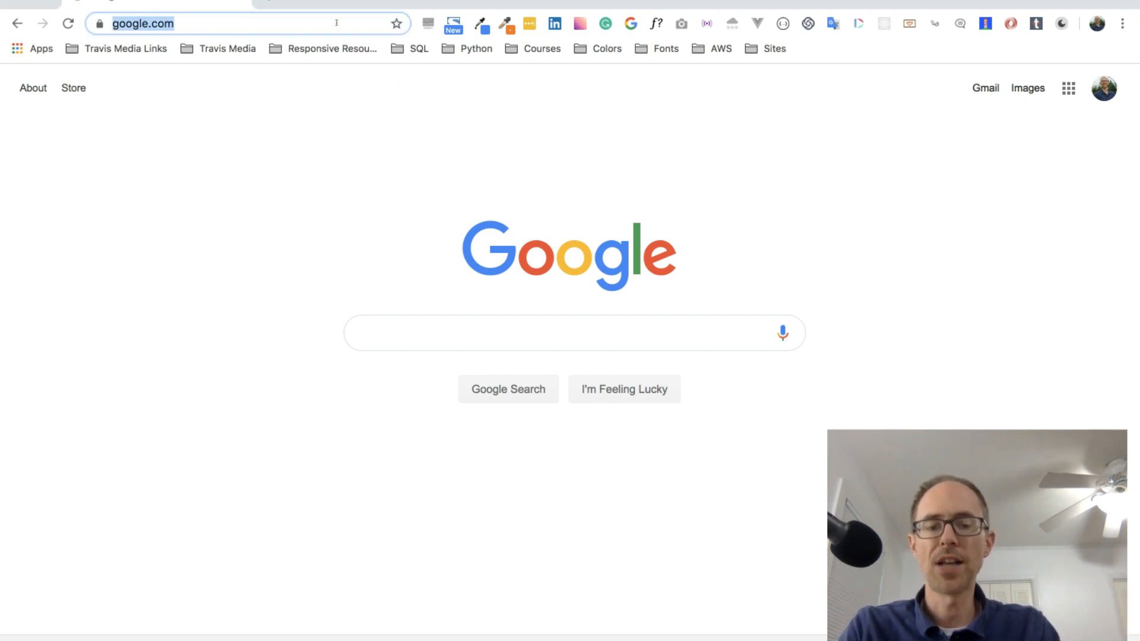
Search Google for 'charlottesville web design' and scroll down to the local business map listings
text(charlottesville web design)
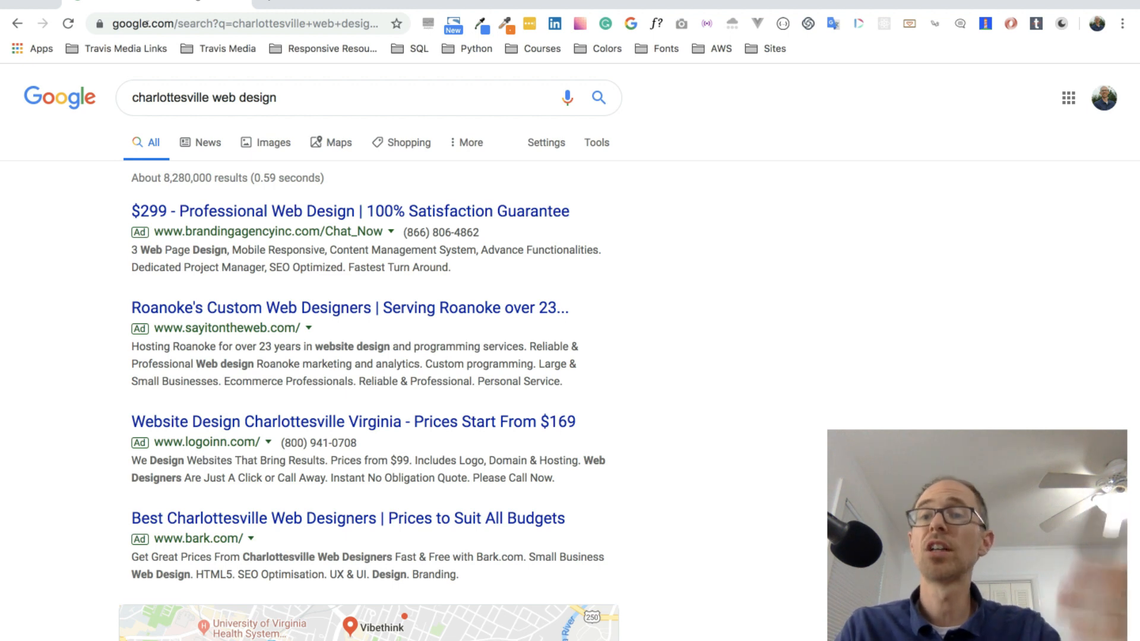
scroll(down, 3)
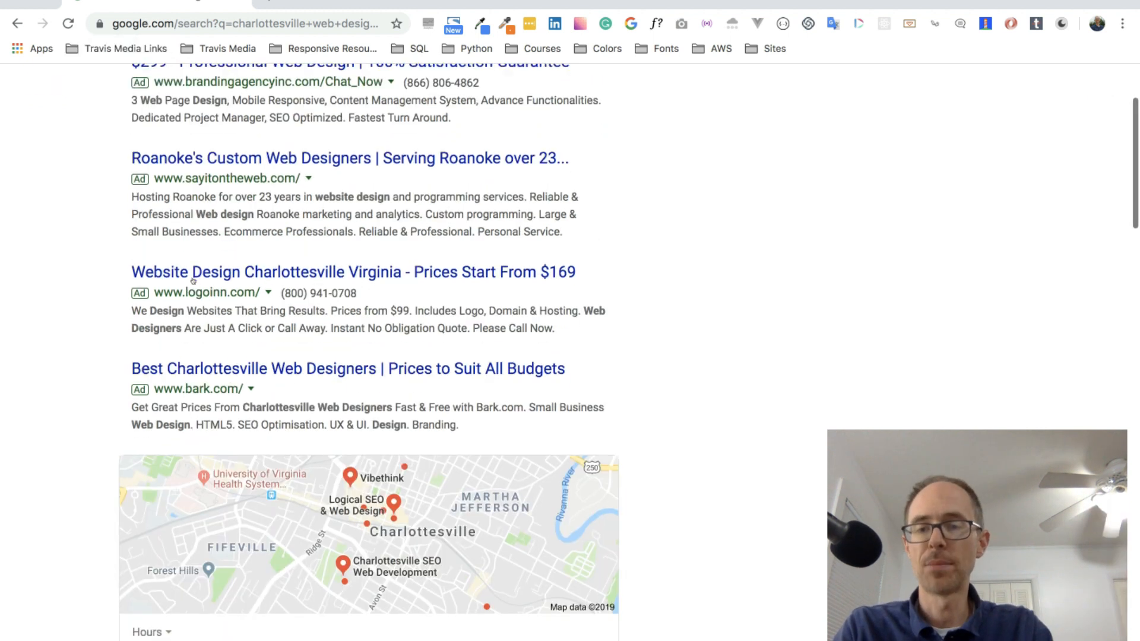
scroll(down, 3)
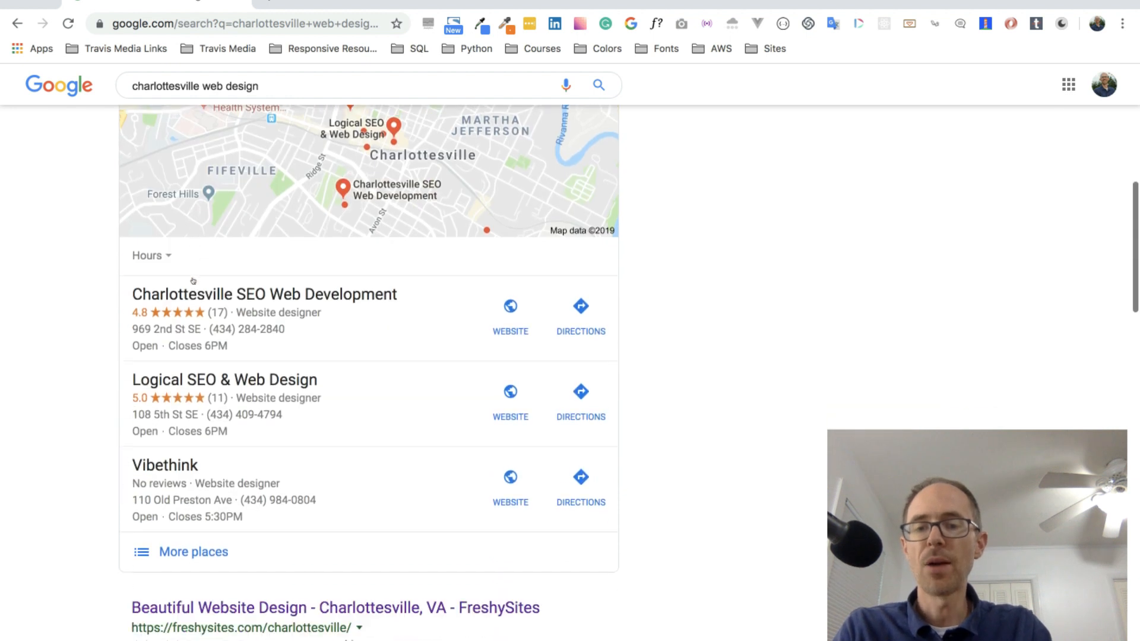
scroll(down, 3)
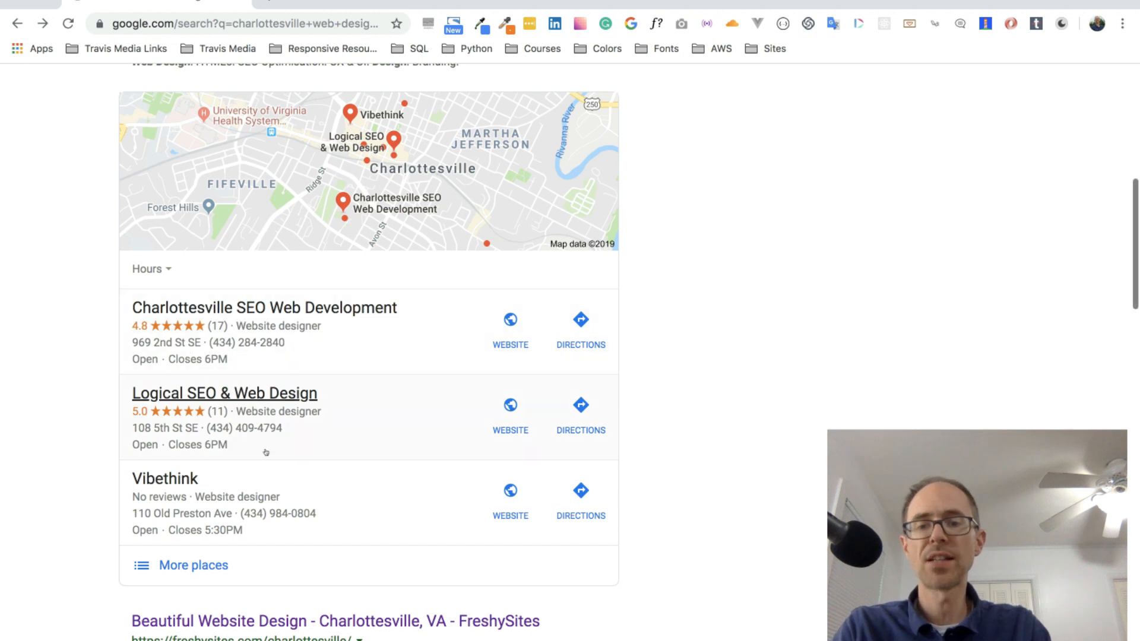
scroll(down, 3)
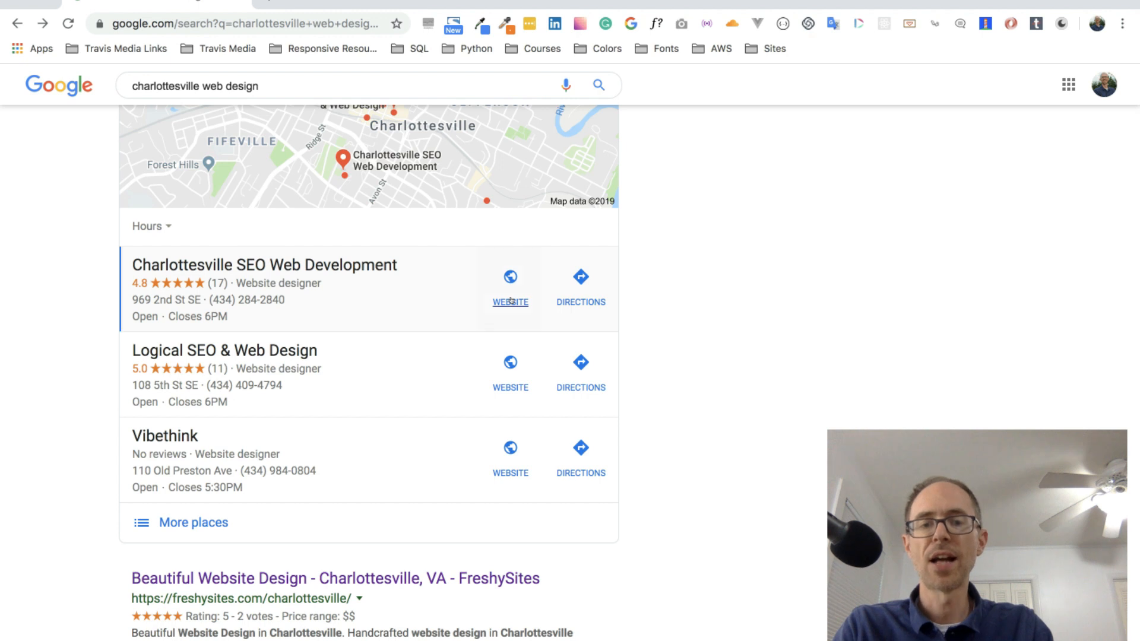
Visit Charlottesville SEO Web Development's site and browse its Employment Opportunities page
click(509, 302)
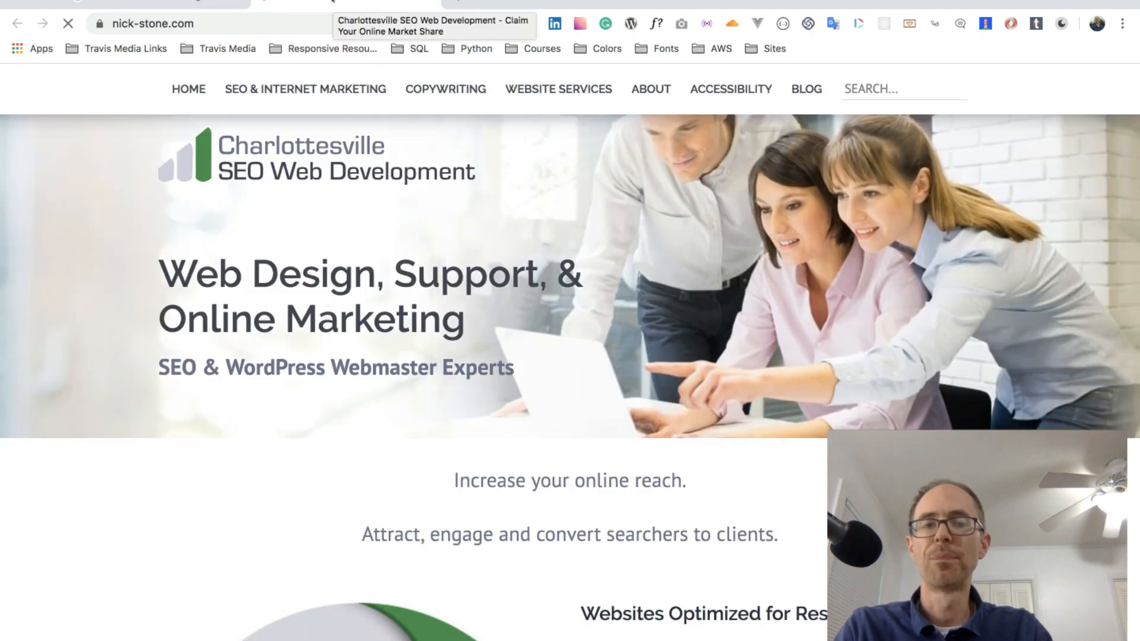
scroll(down, 3)
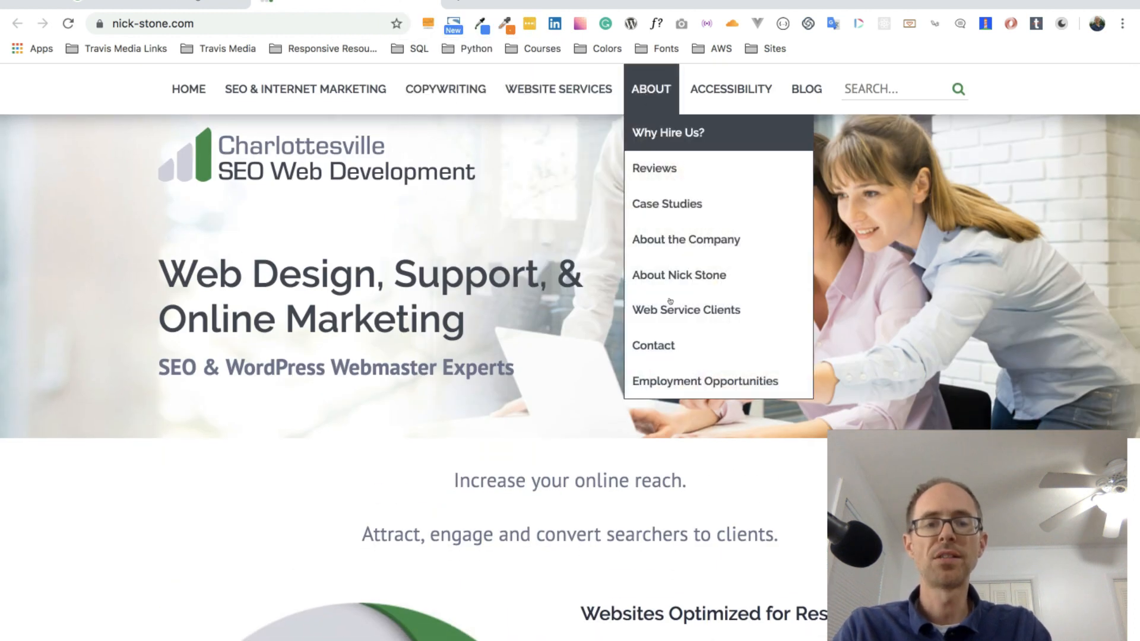
mouse_move(679, 380)
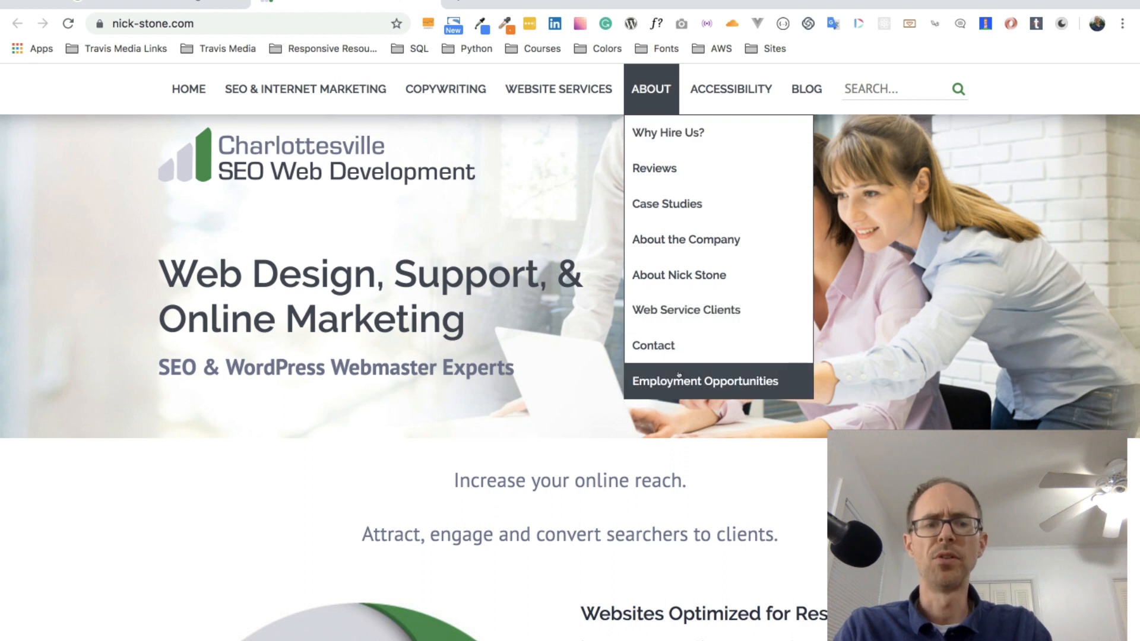
click(704, 380)
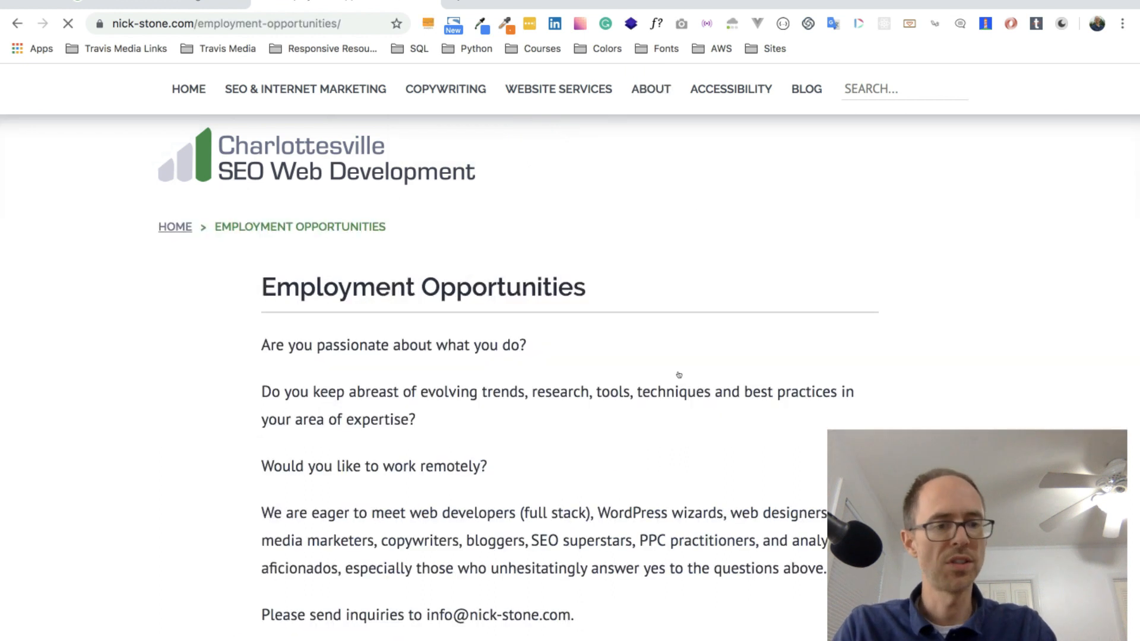
scroll(down, 3)
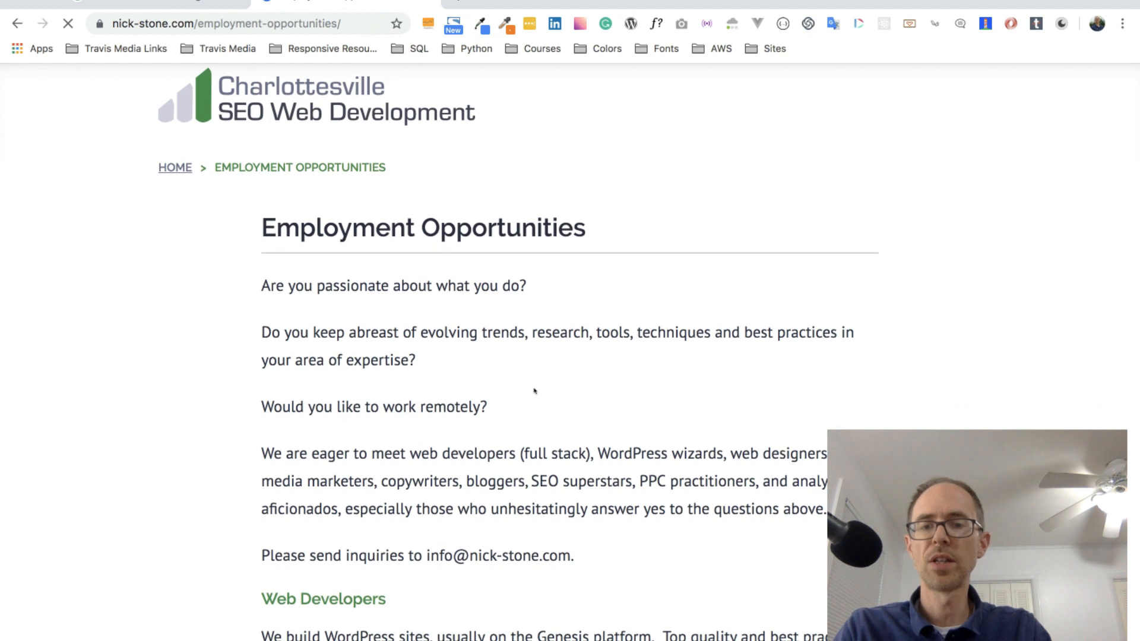
scroll(down, 3)
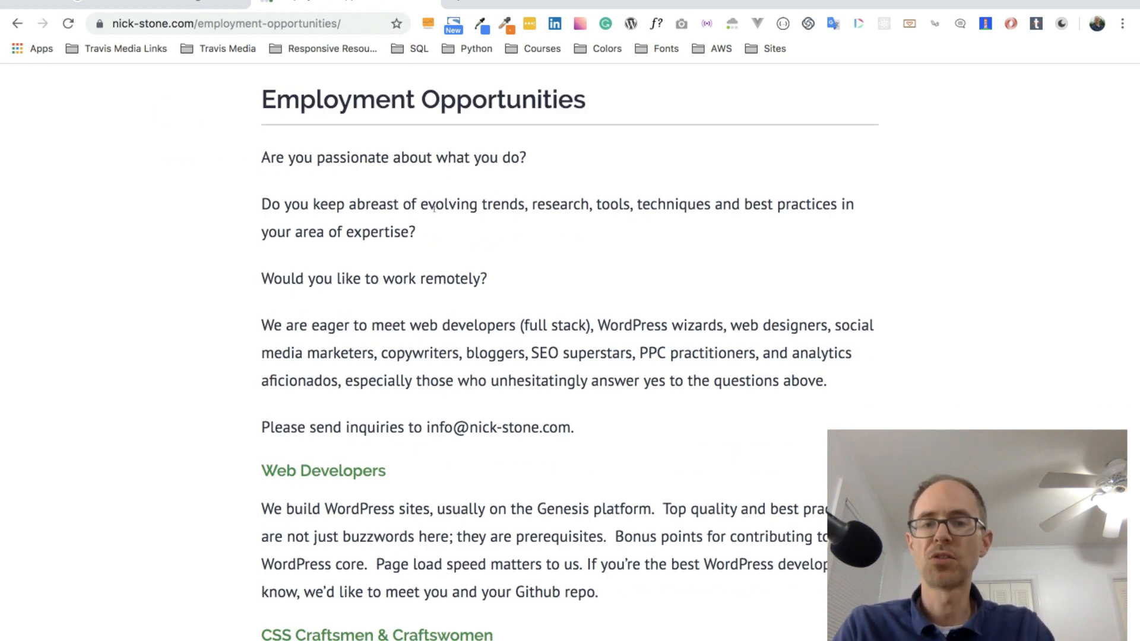
scroll(down, 3)
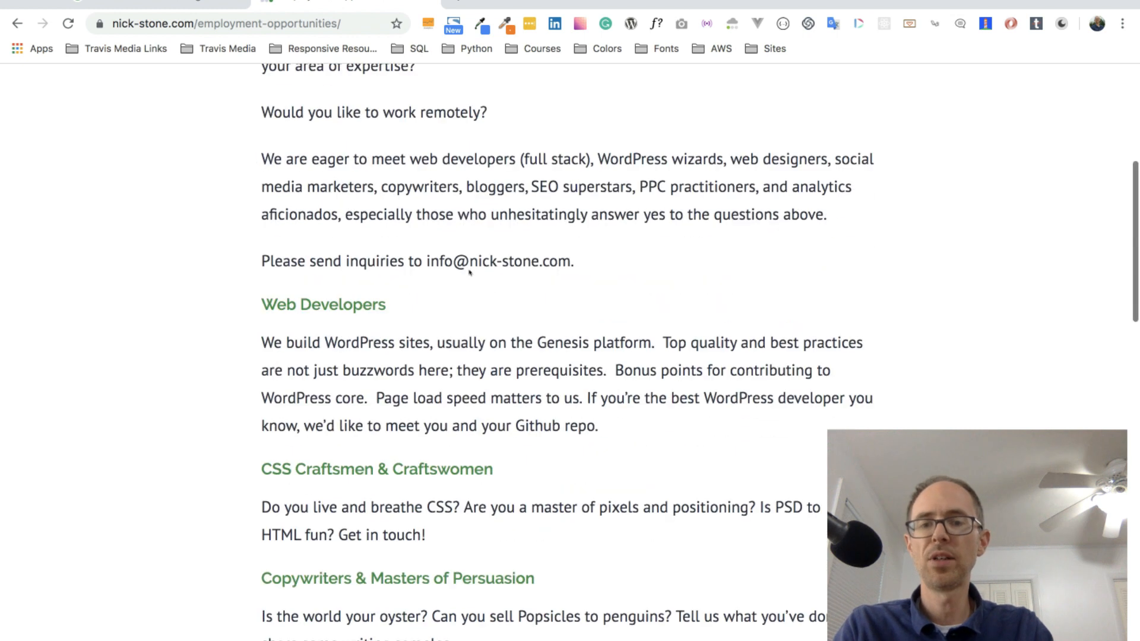
scroll(down, 3)
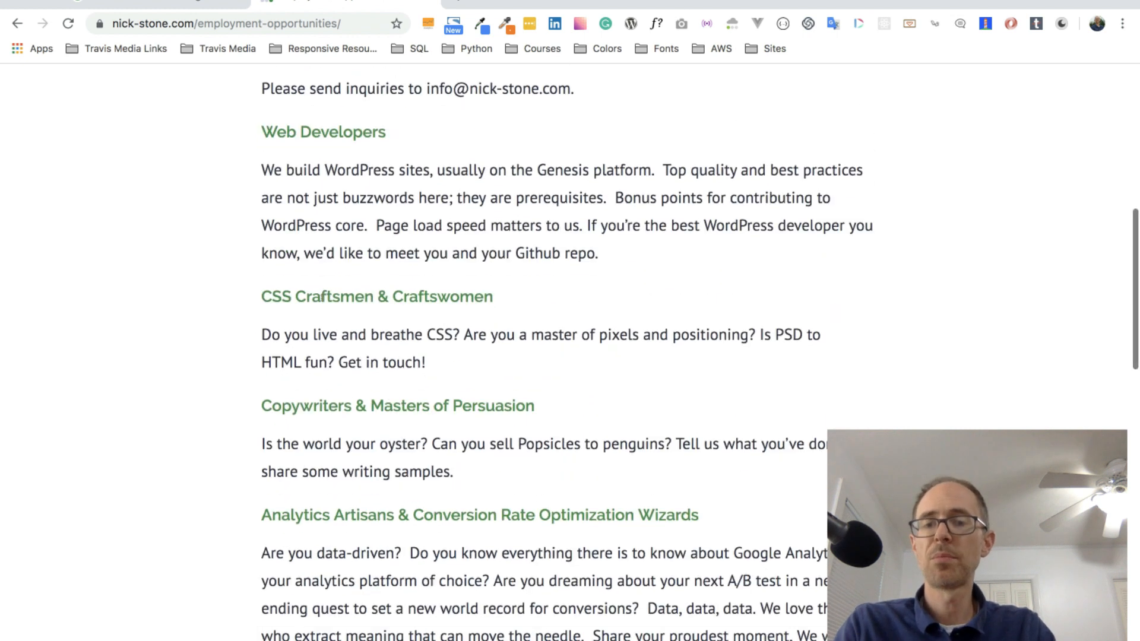
scroll(down, 3)
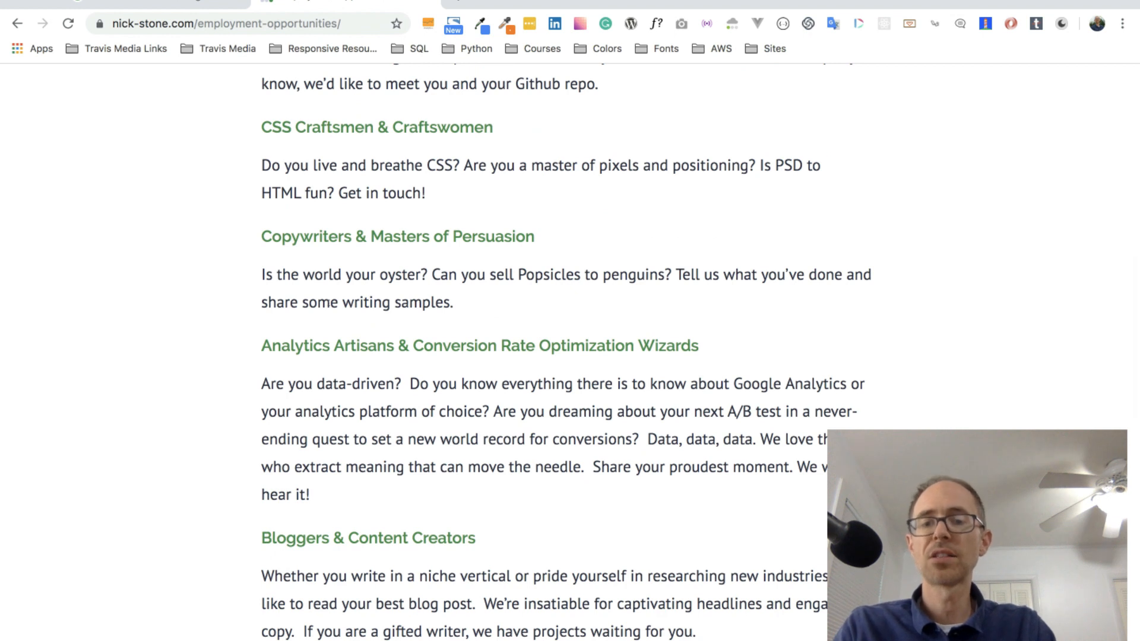
scroll(down, 3)
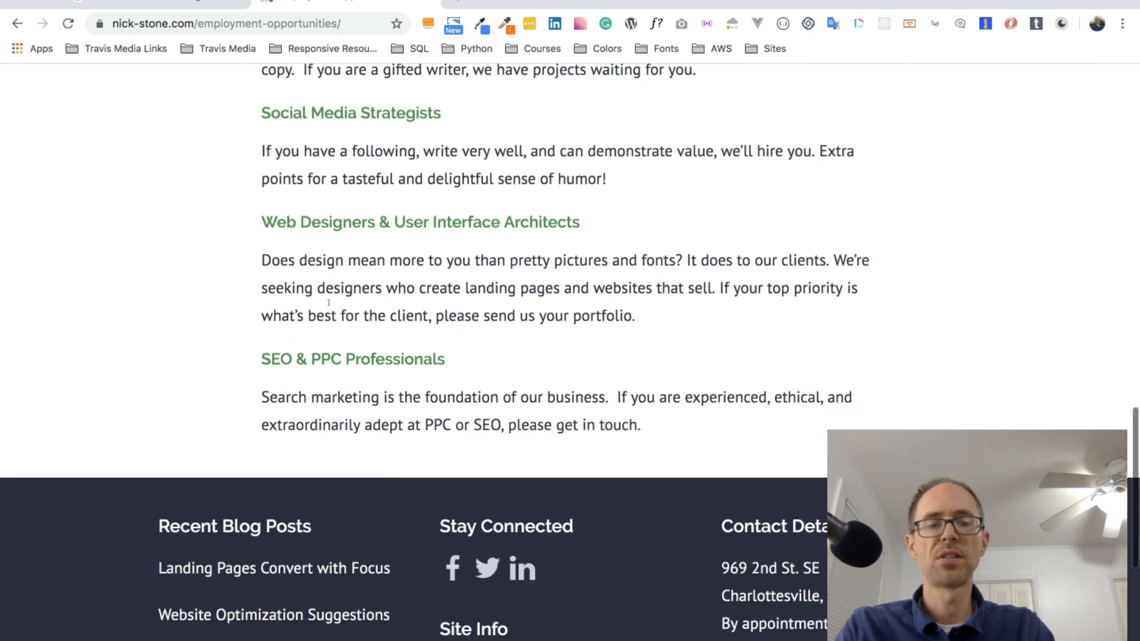
scroll(up, 3)
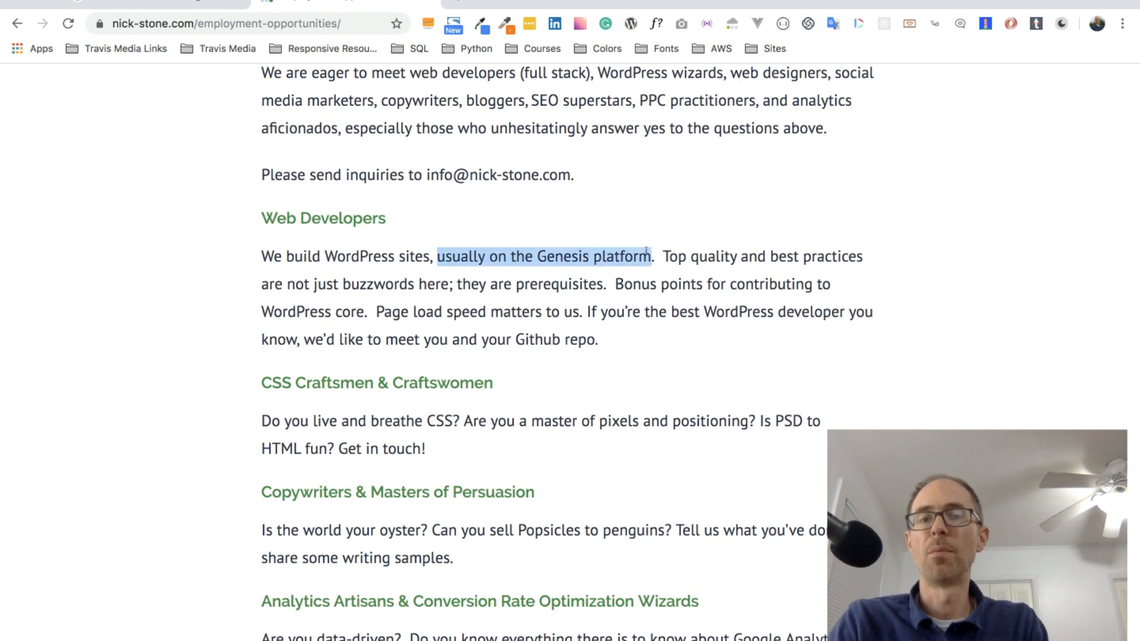
Read the job descriptions, then return to the 'charlottesville web design' results
click(644, 275)
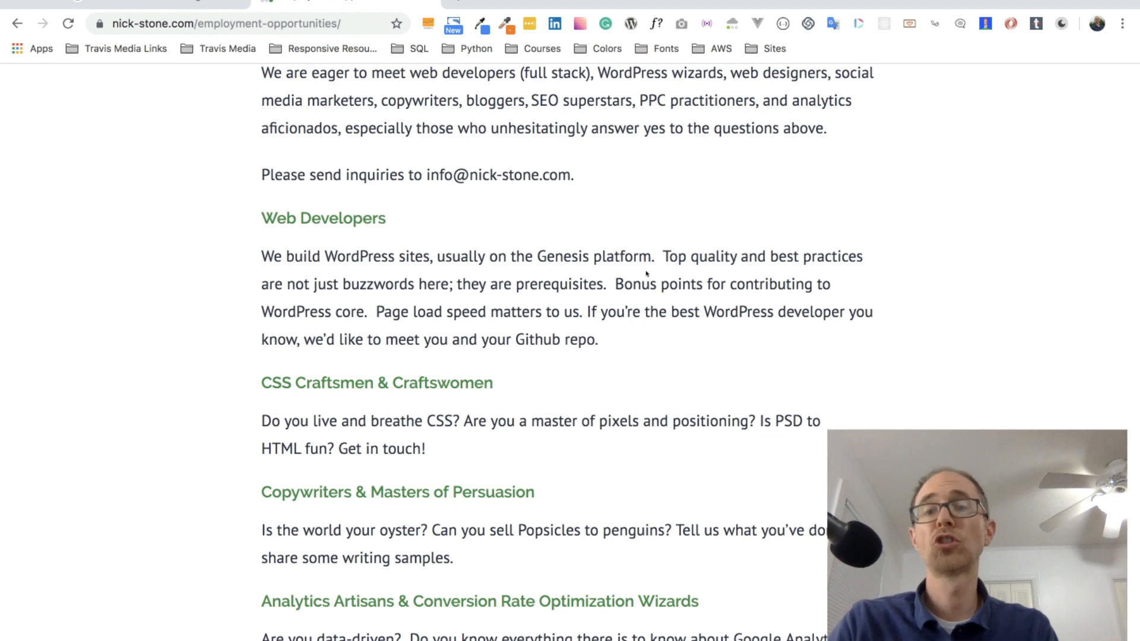
scroll(up, 3)
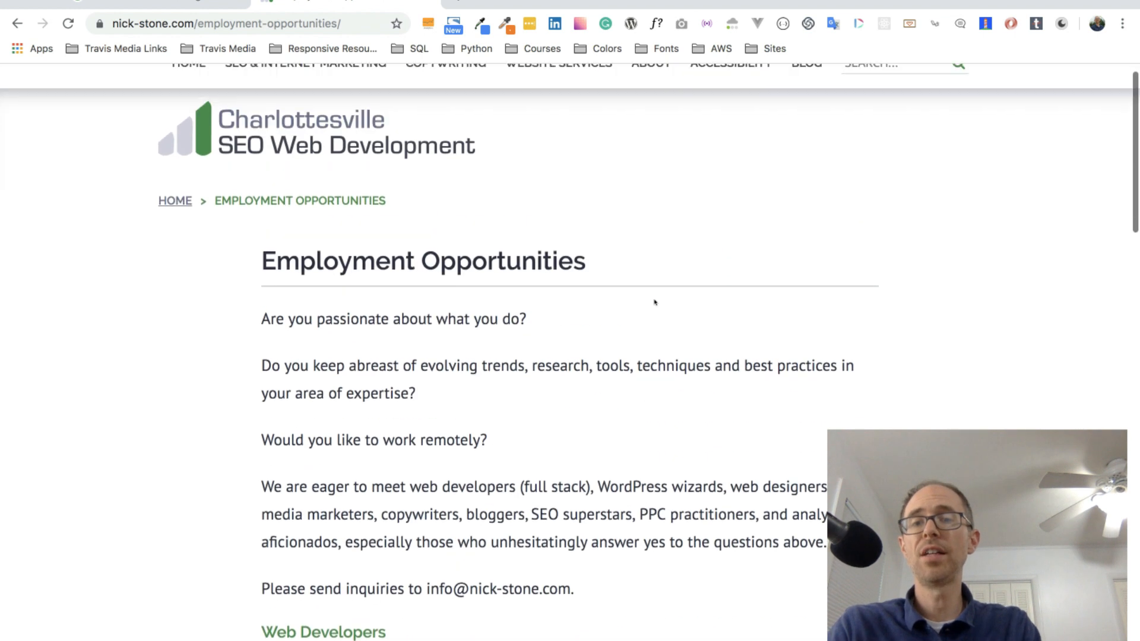
scroll(up, 3)
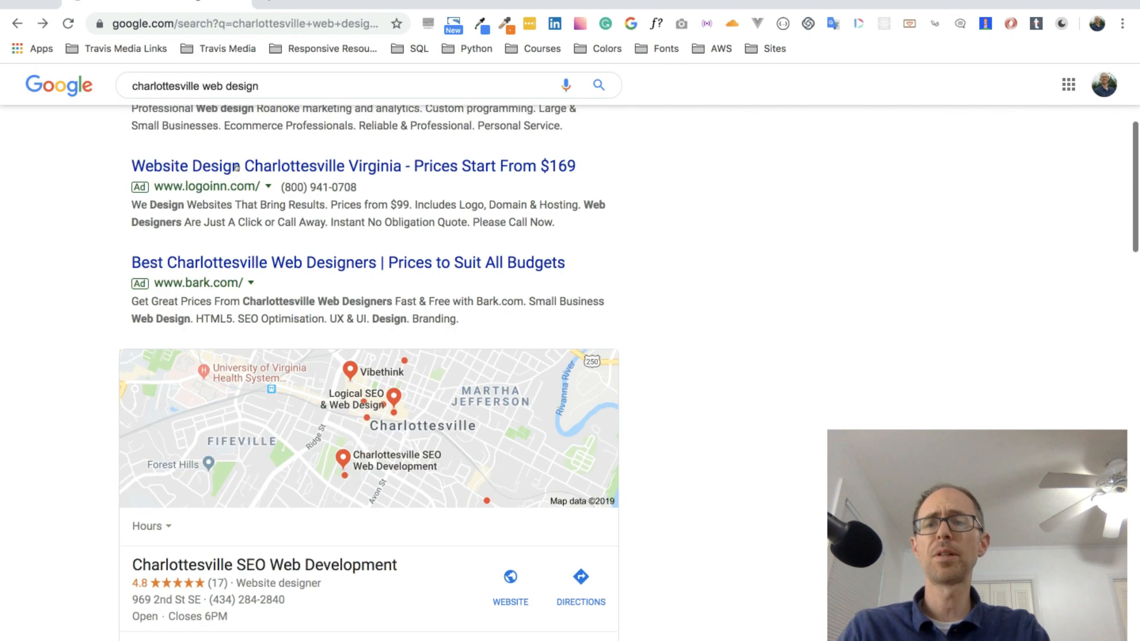
Run a new Google search for 'richmond web design'
scroll(up, 3)
text(richmond)
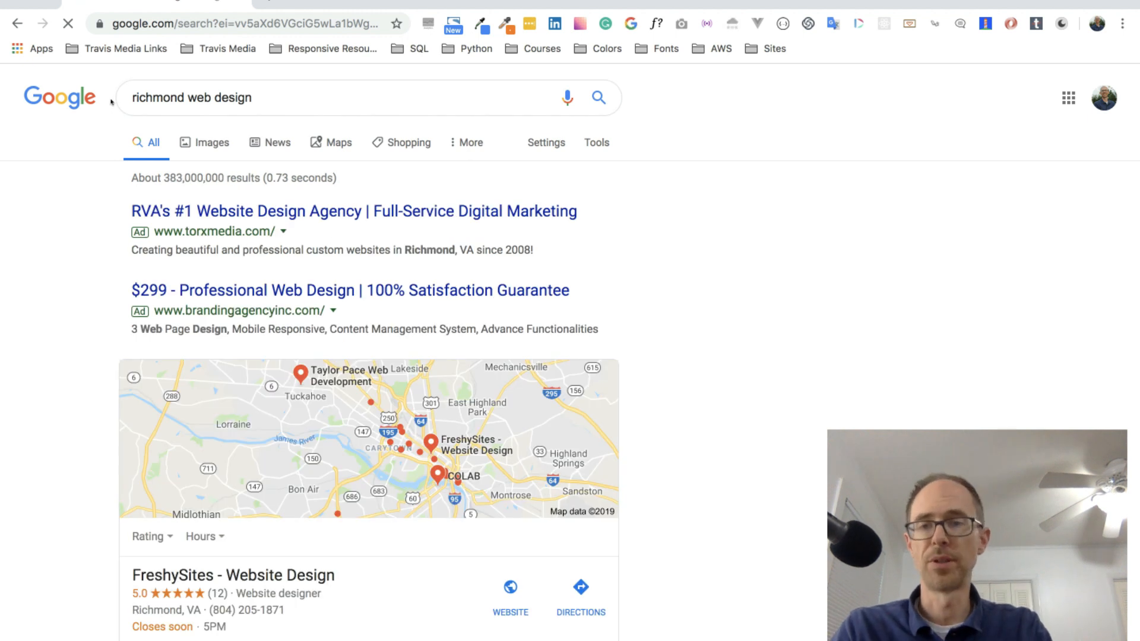
Scroll the Richmond results past agencies like Dupont Creative, BCS and Ameronix
scroll(down, 3)
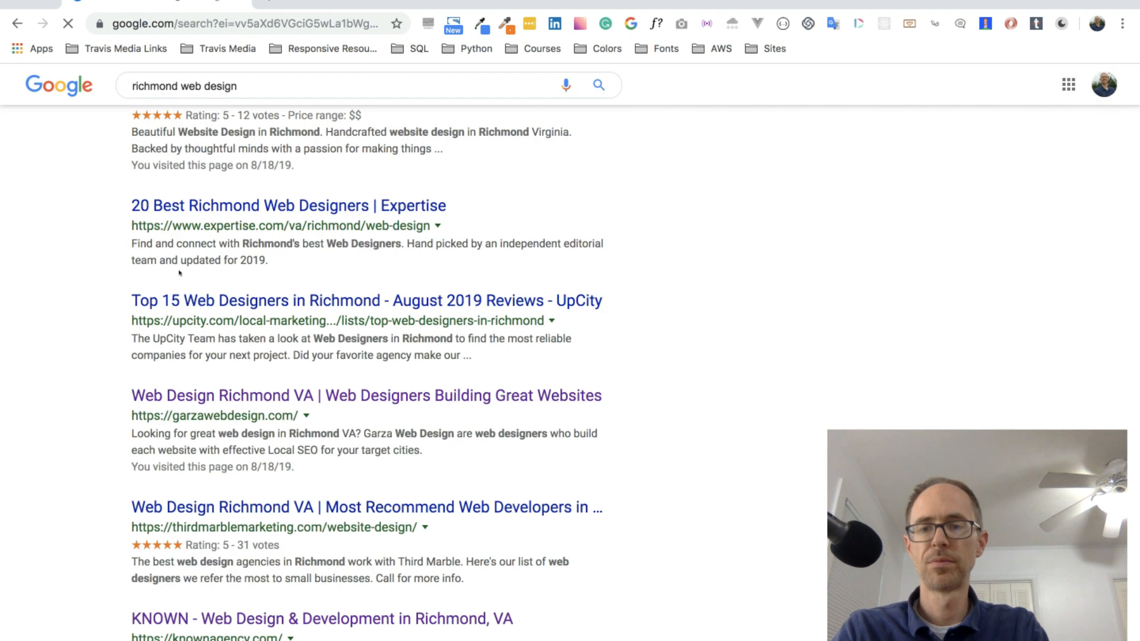
scroll(down, 3)
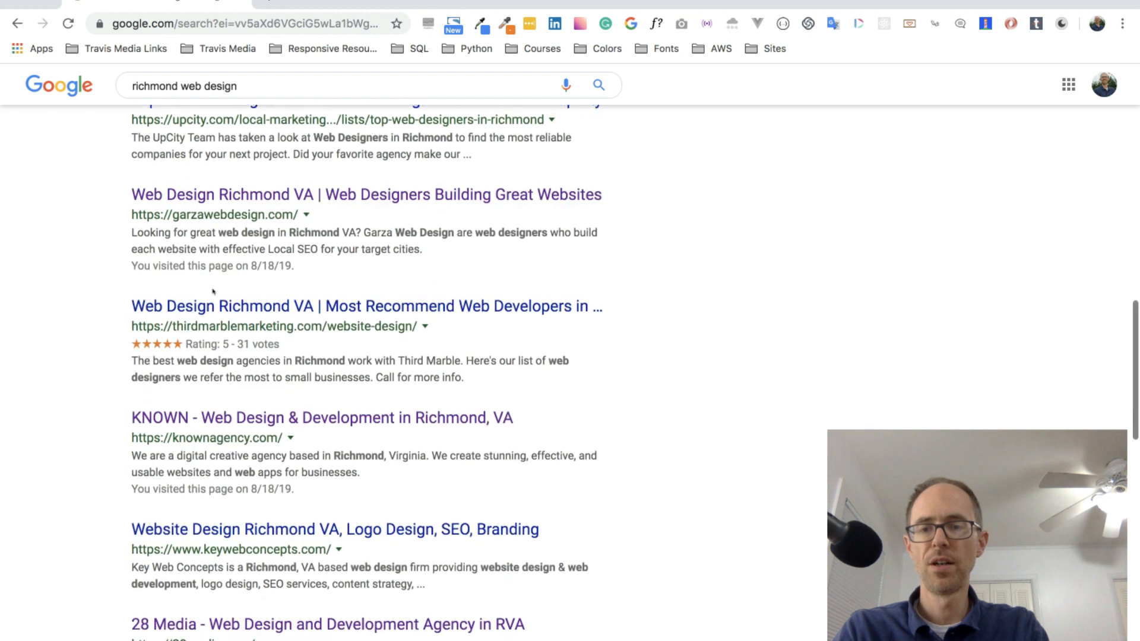
scroll(down, 3)
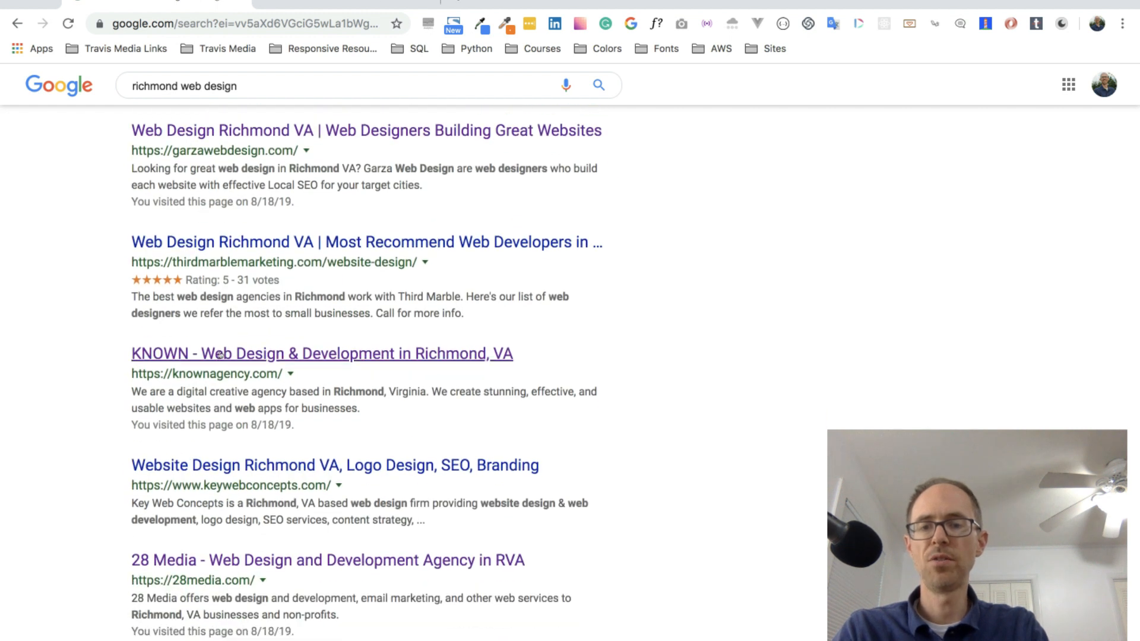
scroll(down, 3)
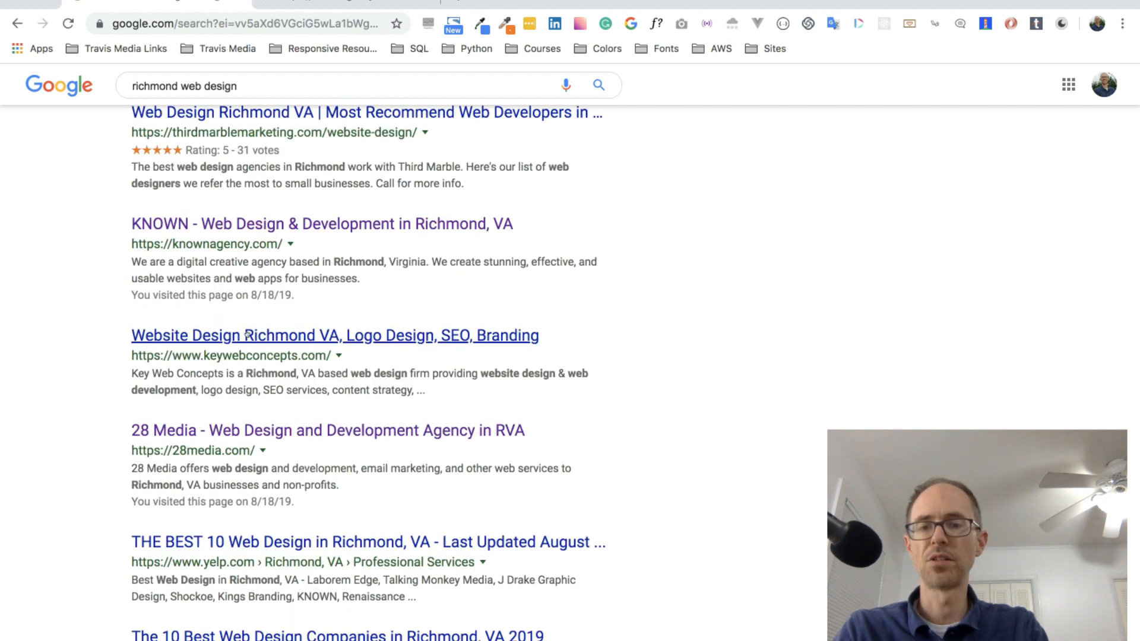
scroll(down, 3)
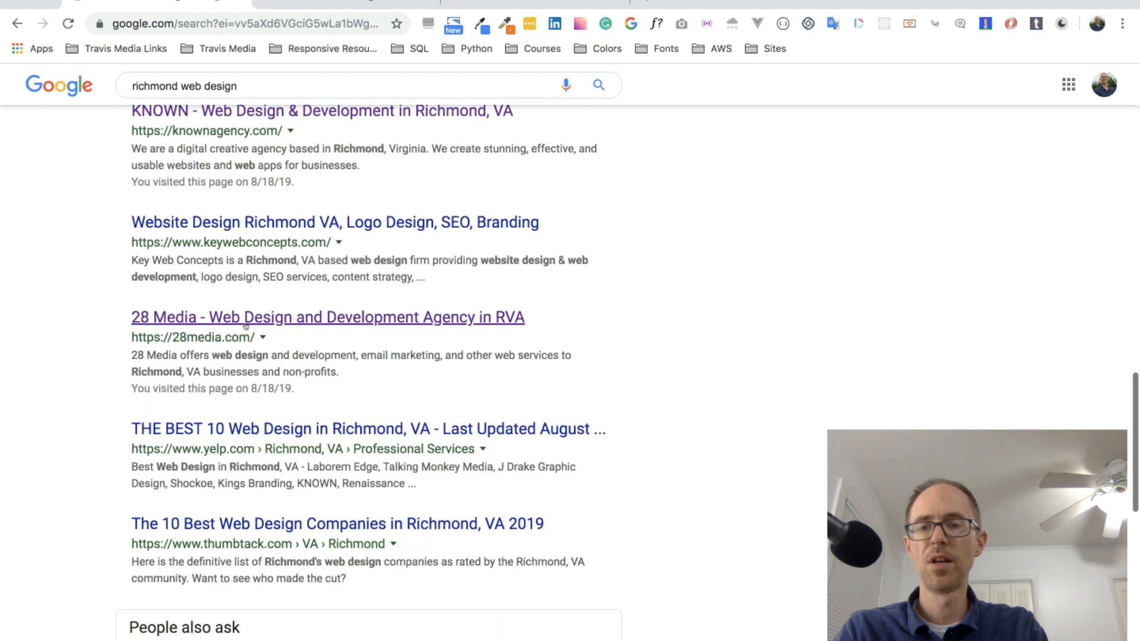
scroll(down, 3)
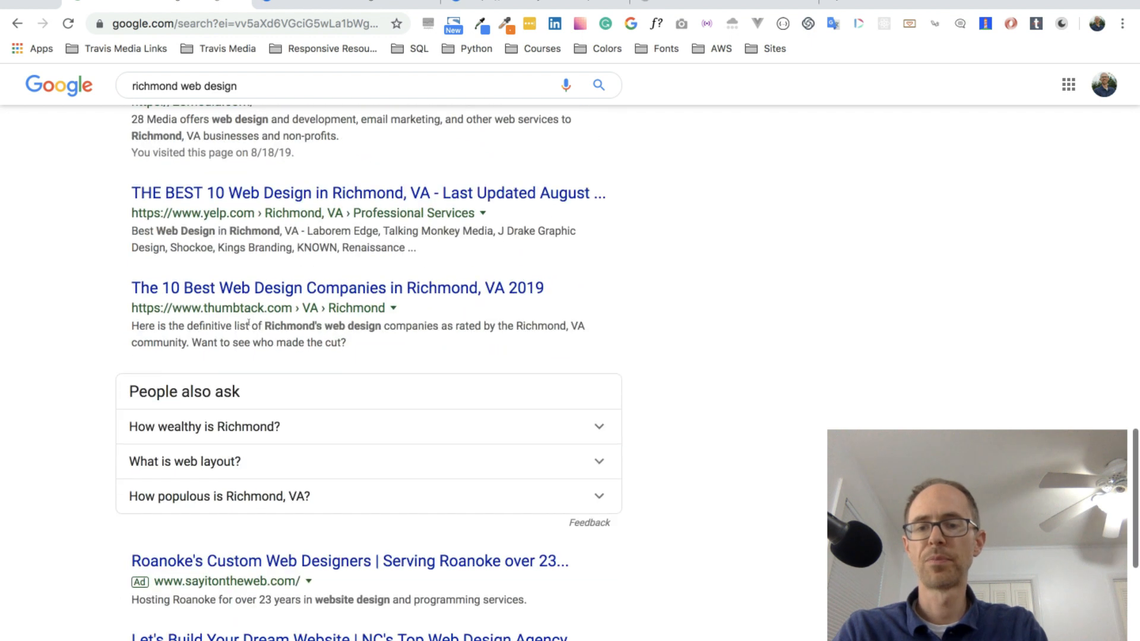
scroll(down, 3)
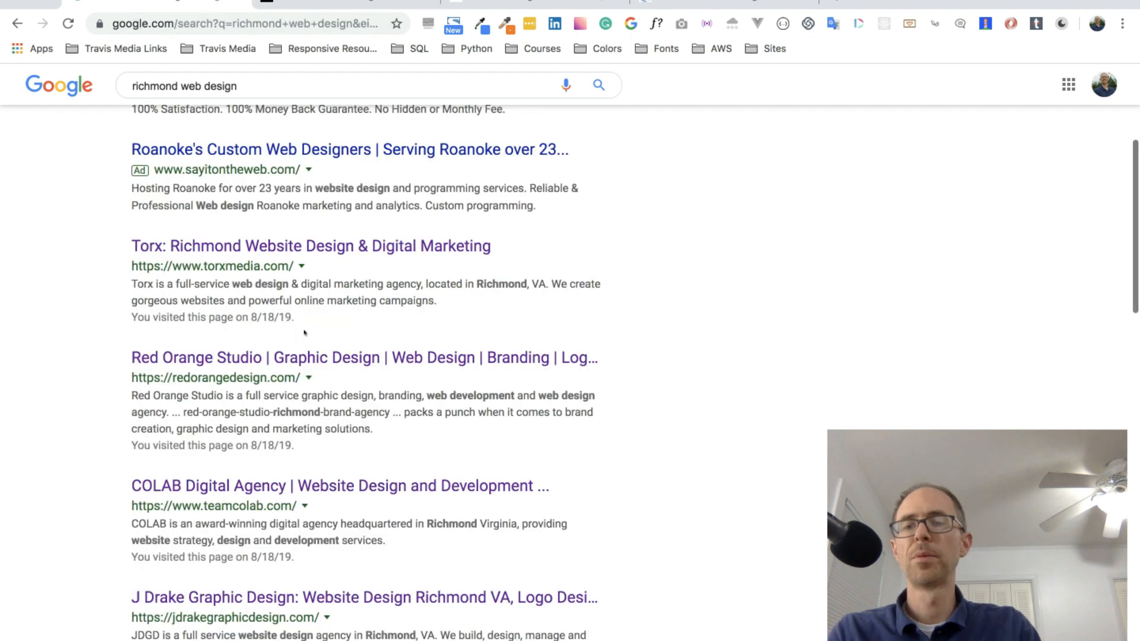
scroll(down, 3)
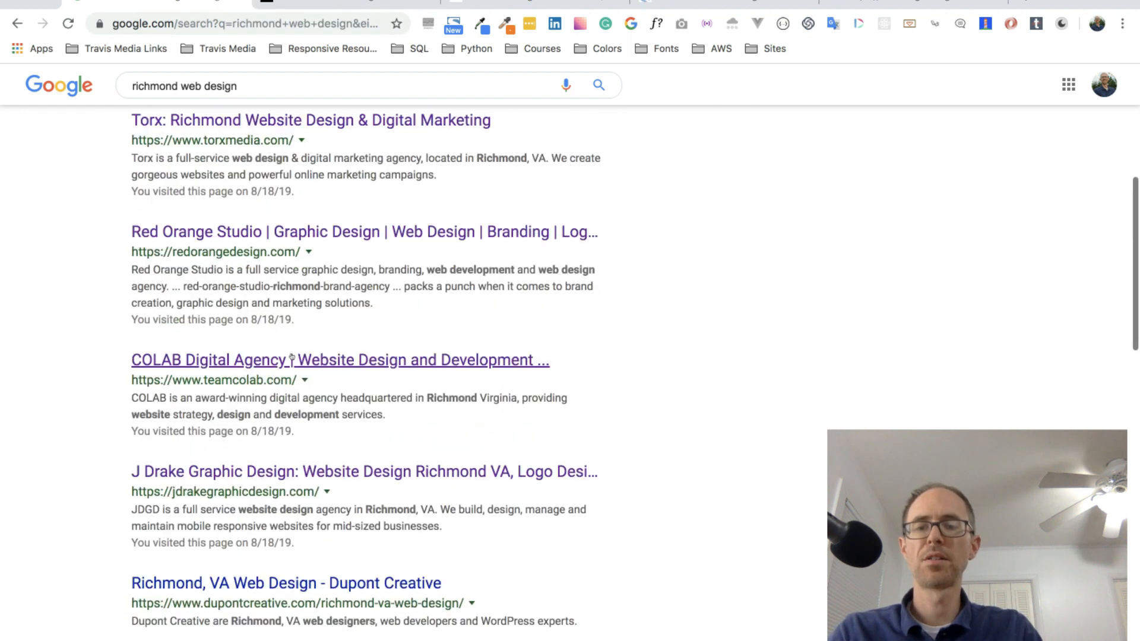
scroll(down, 3)
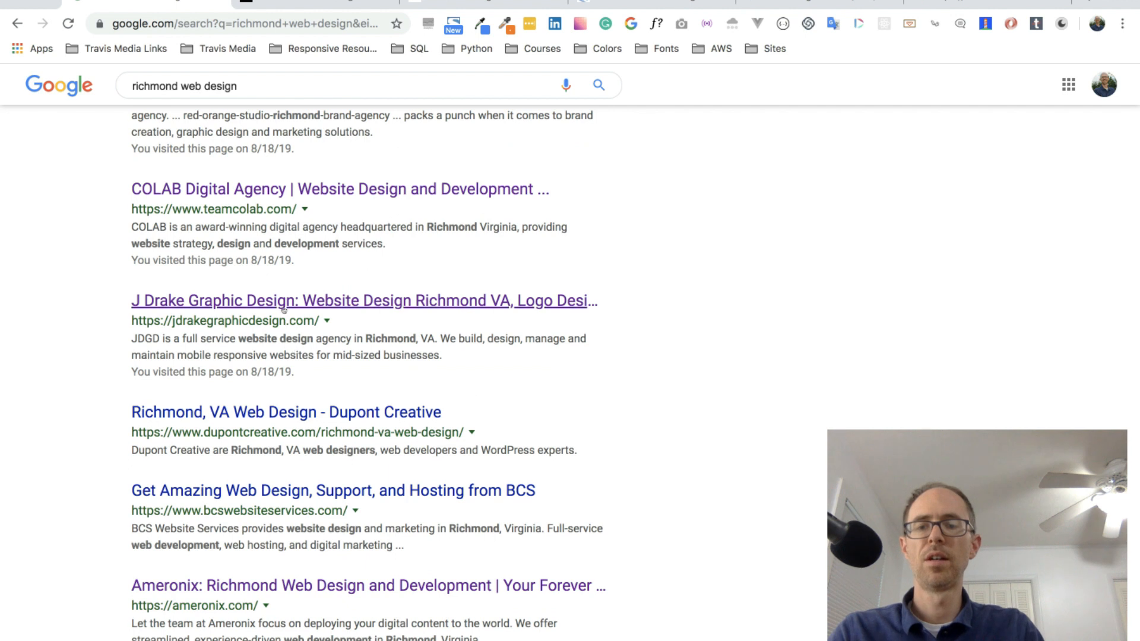
scroll(down, 3)
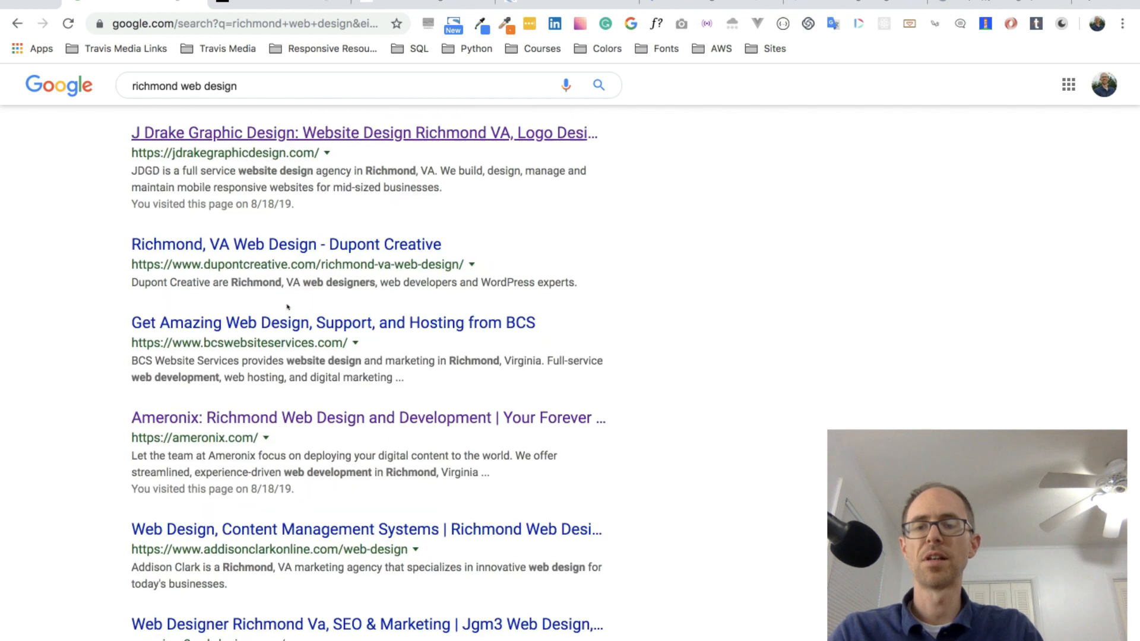
scroll(down, 3)
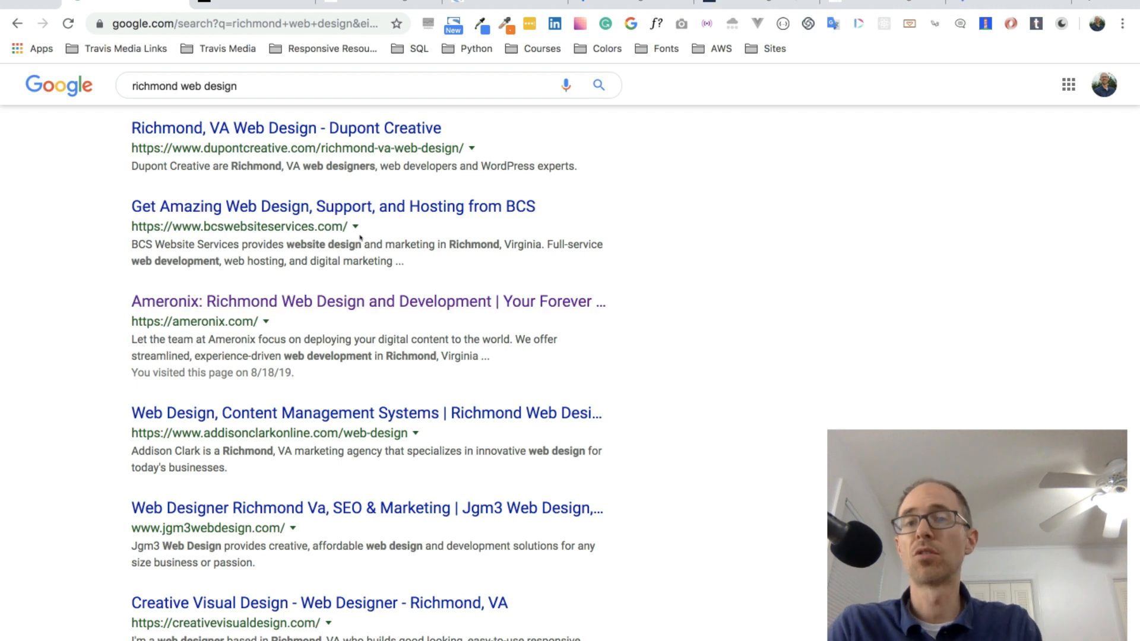
mouse_move(360, 238)
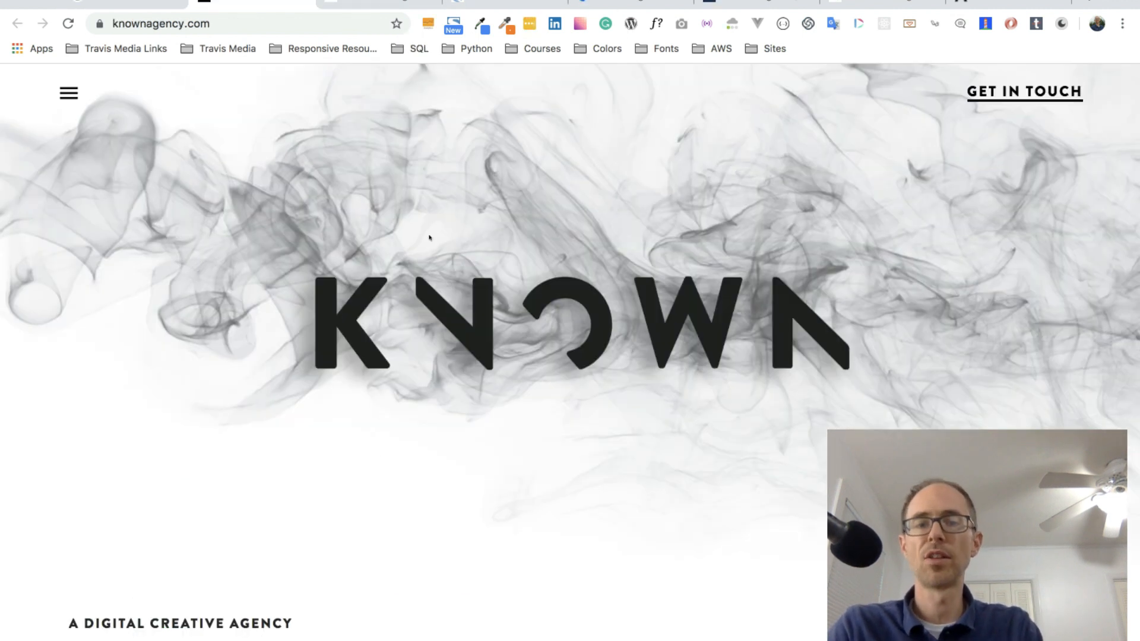
Skim the KNOWN homepage and open its menu listing Services, Our Work, Blog, About, Contact
scroll(down, 3)
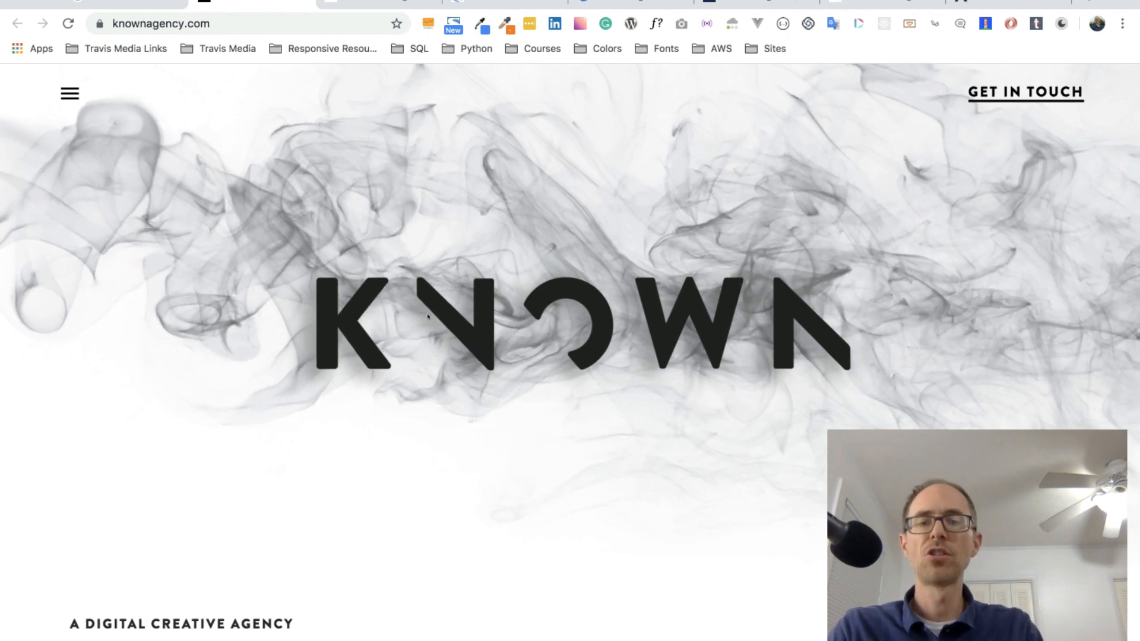
scroll(down, 3)
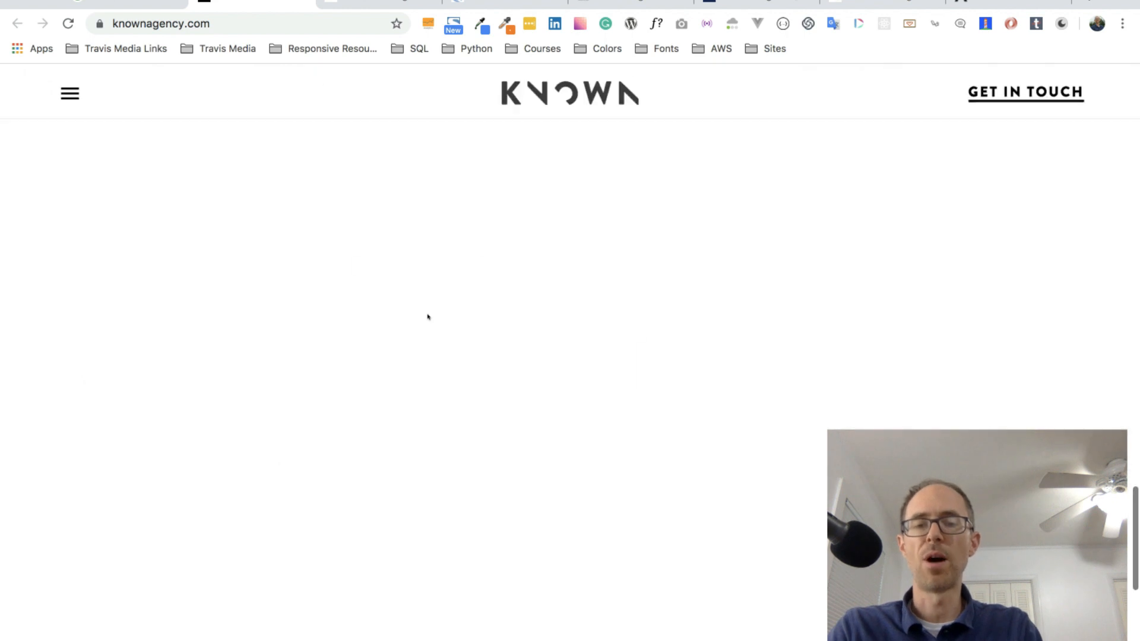
scroll(down, 3)
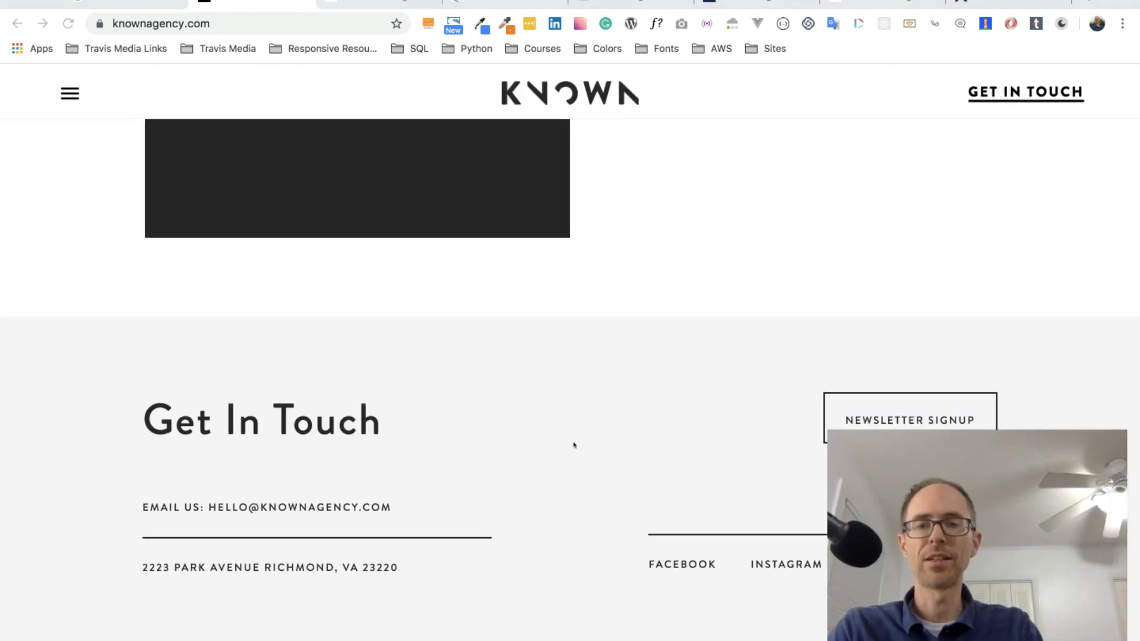
scroll(up, 3)
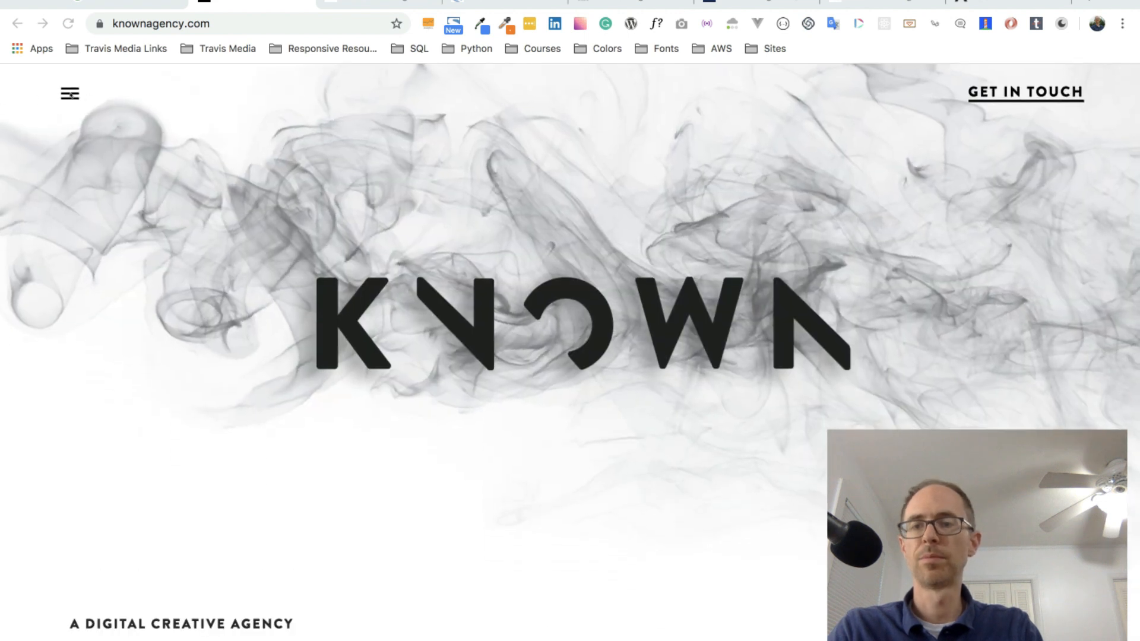
click(69, 93)
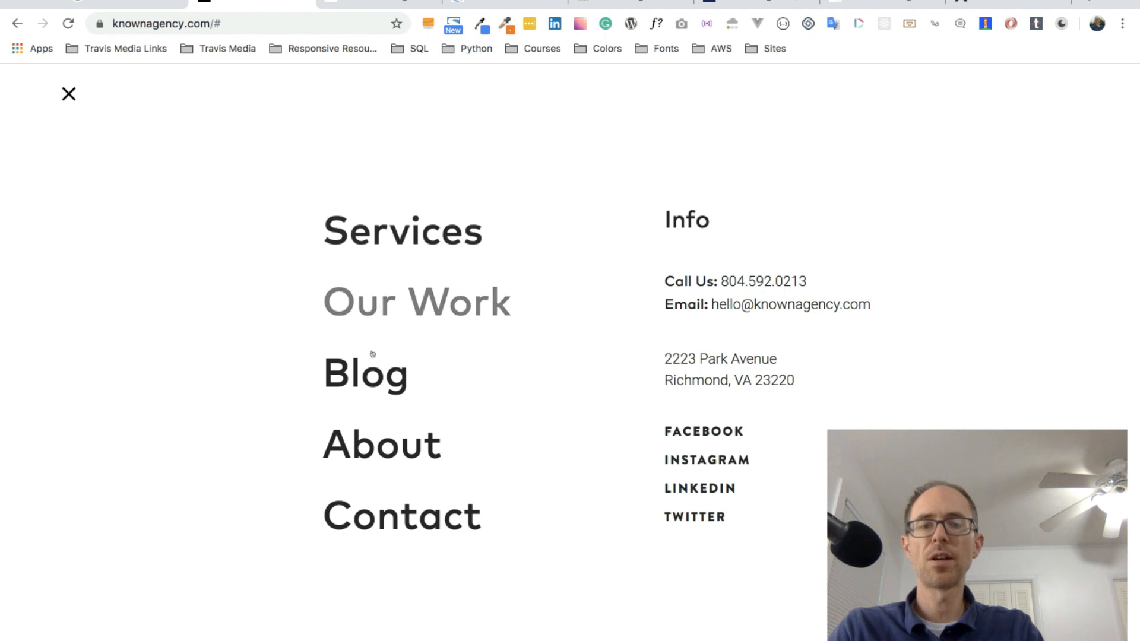
Check Known's About page down to Career Opportunities, which lists no openings
click(381, 444)
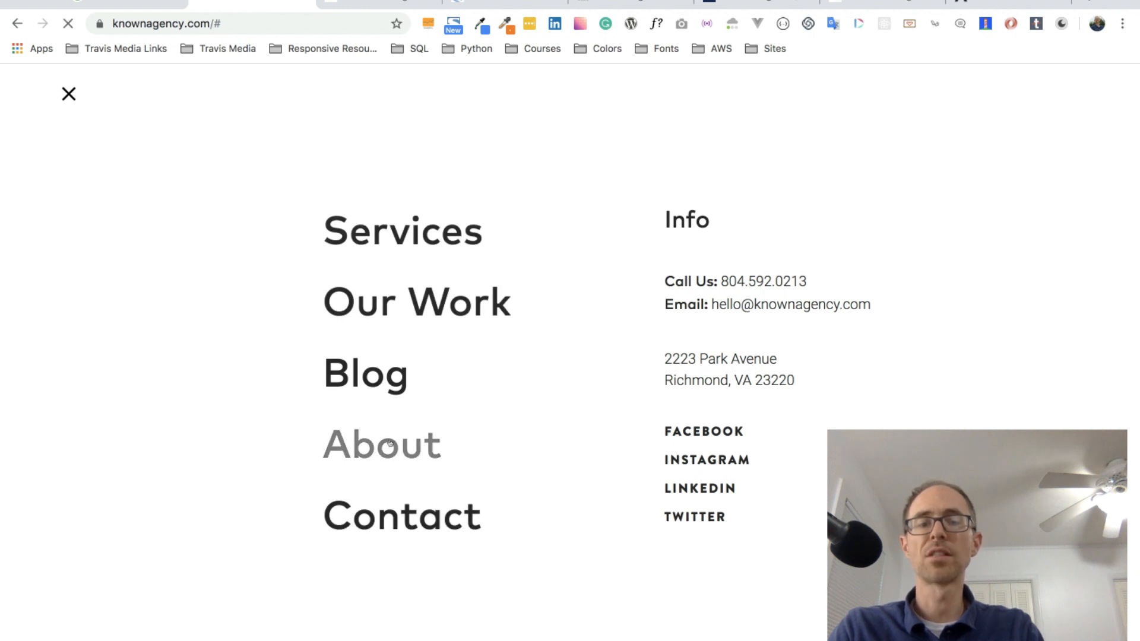
click(381, 445)
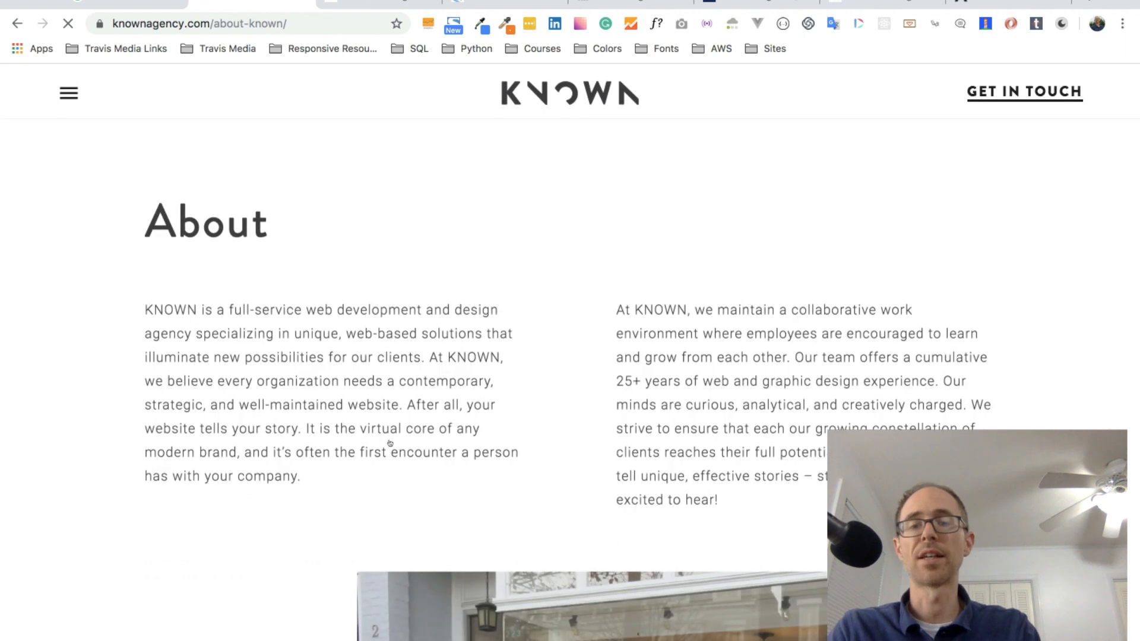
scroll(down, 3)
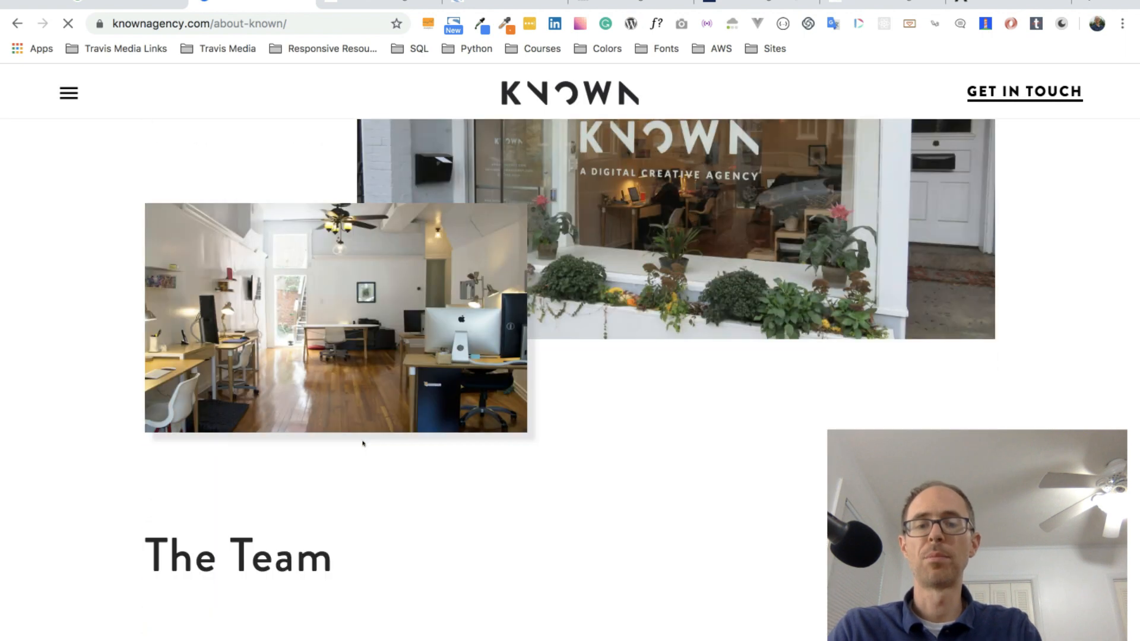
scroll(down, 3)
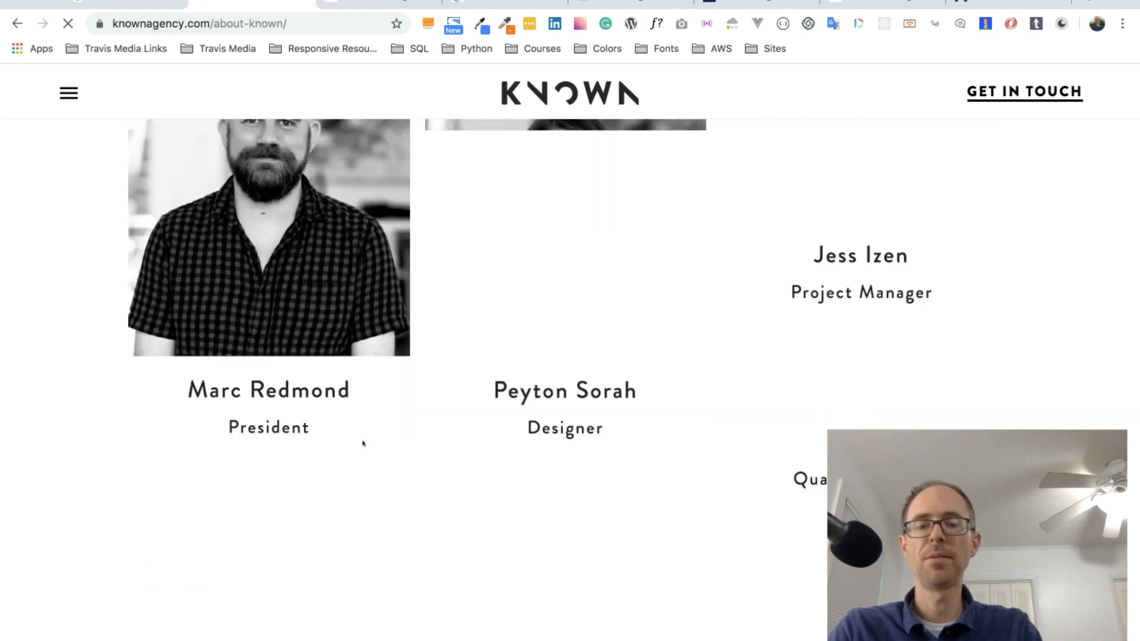
scroll(down, 3)
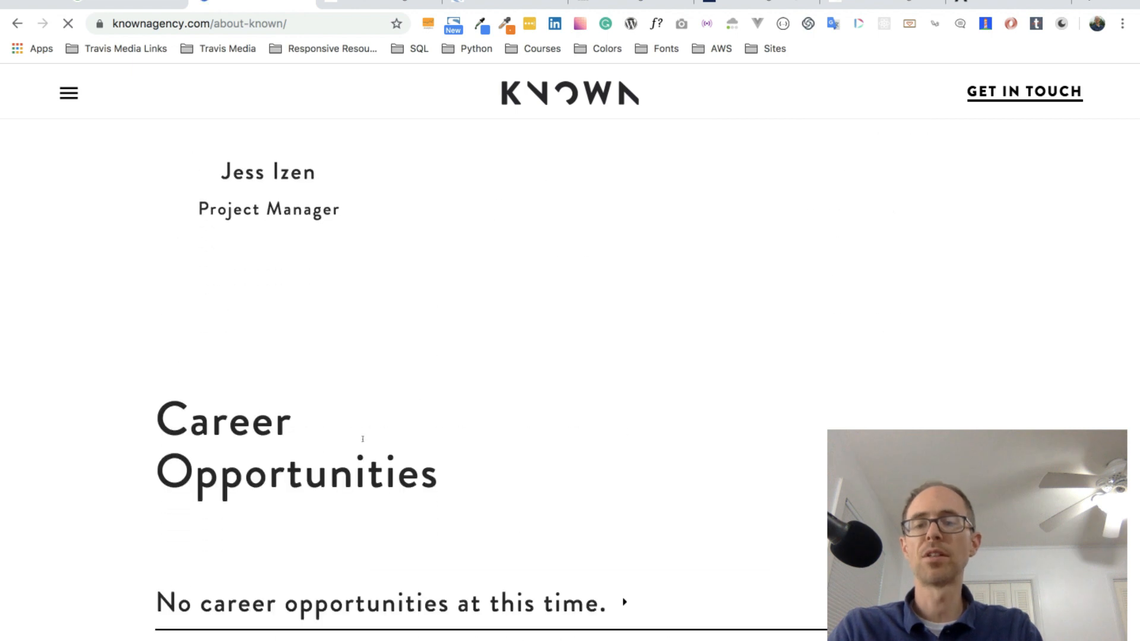
scroll(down, 3)
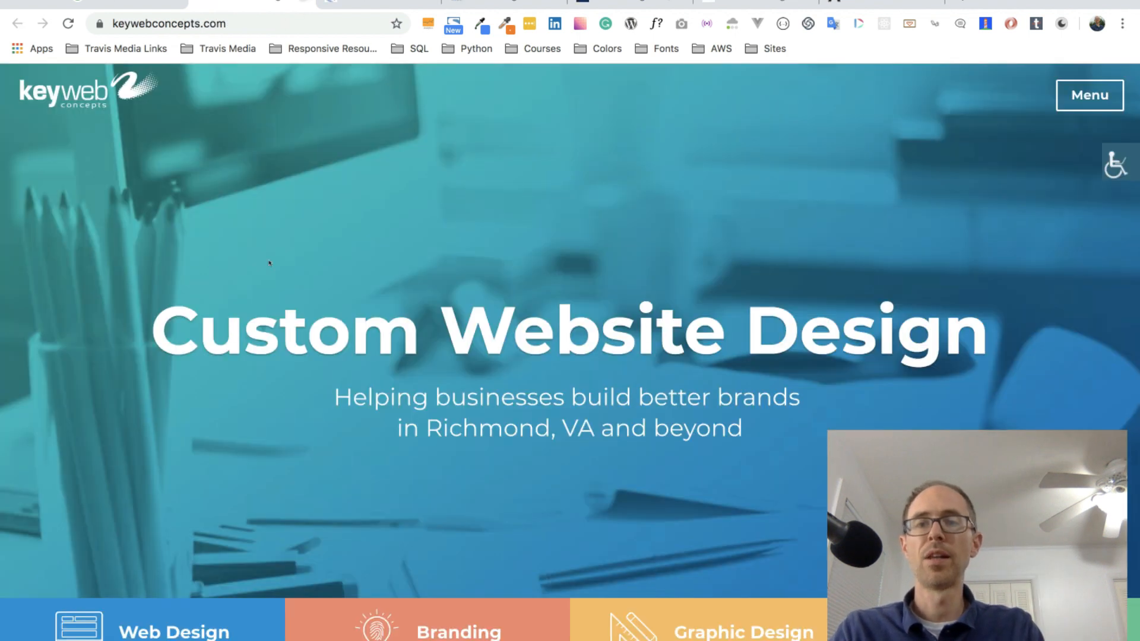
Open Key Web Concepts' About page from its Menu and scroll through beliefs and projects
scroll(down, 3)
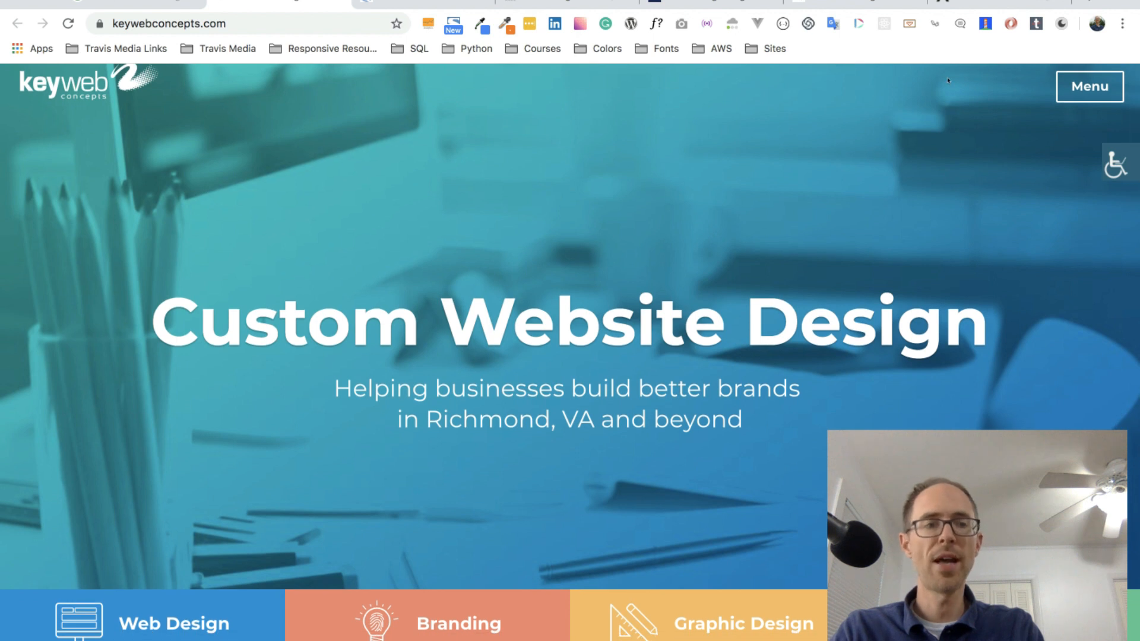
scroll(down, 3)
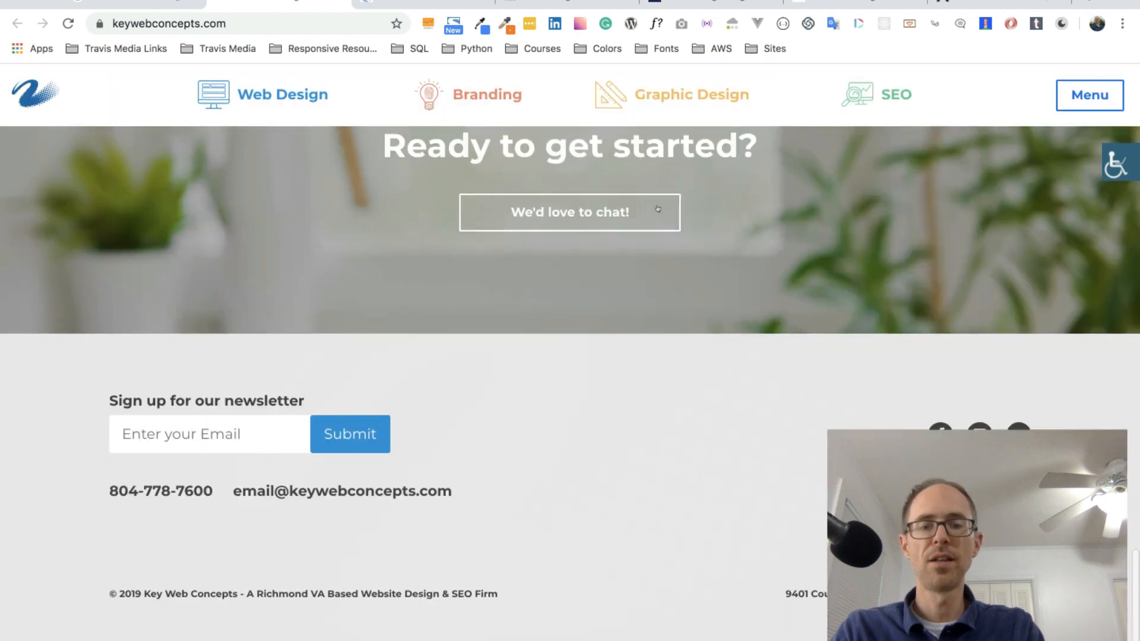
scroll(up, 3)
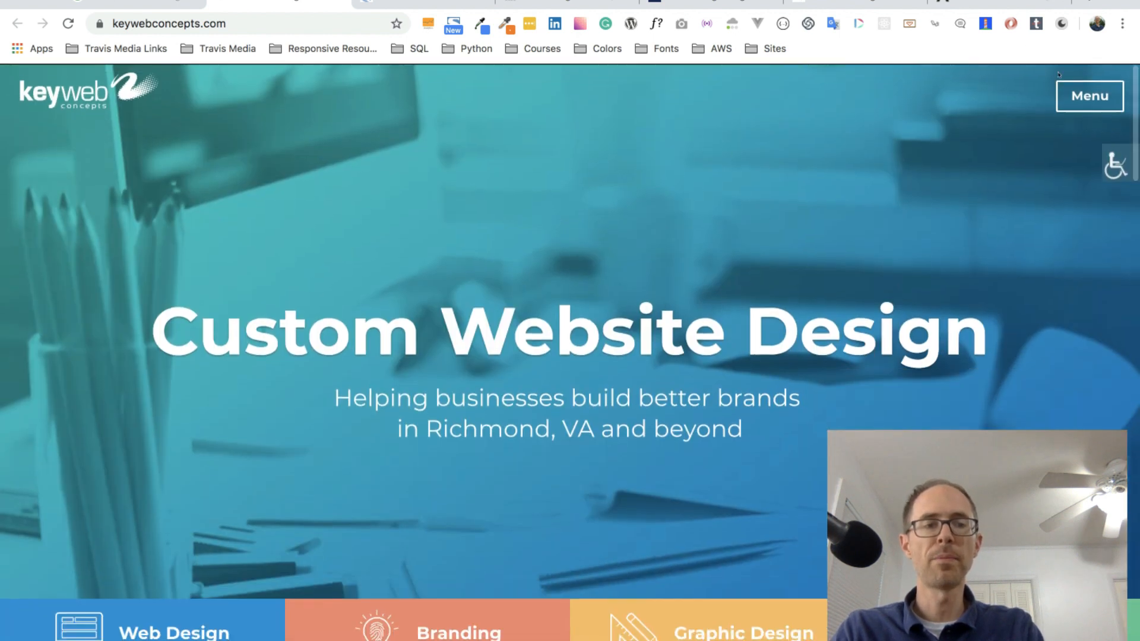
click(1088, 95)
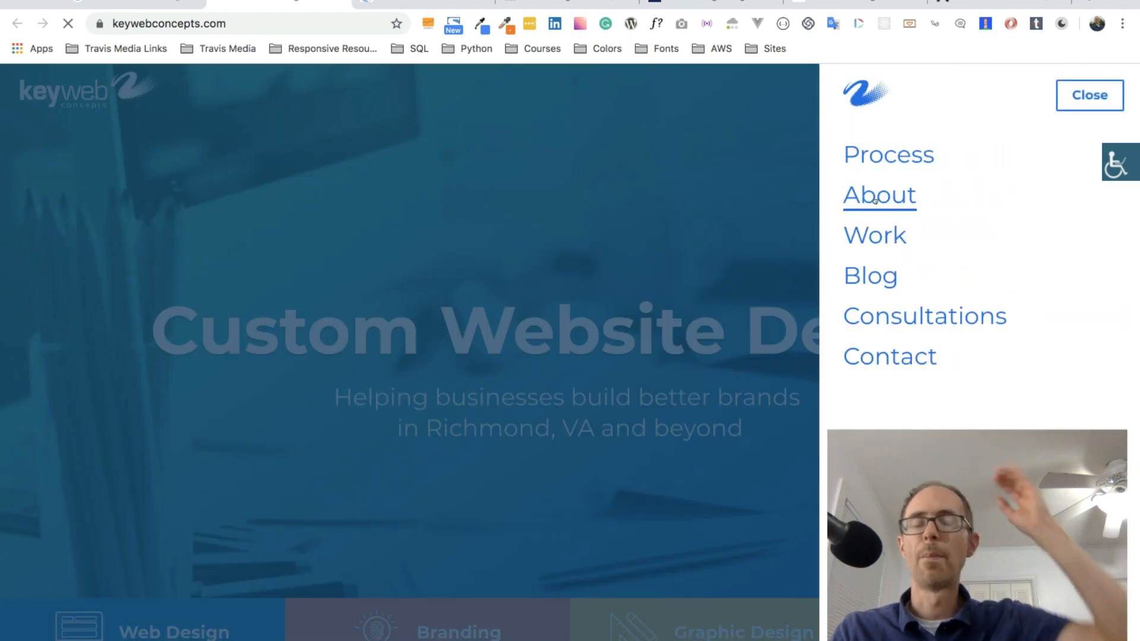
click(878, 195)
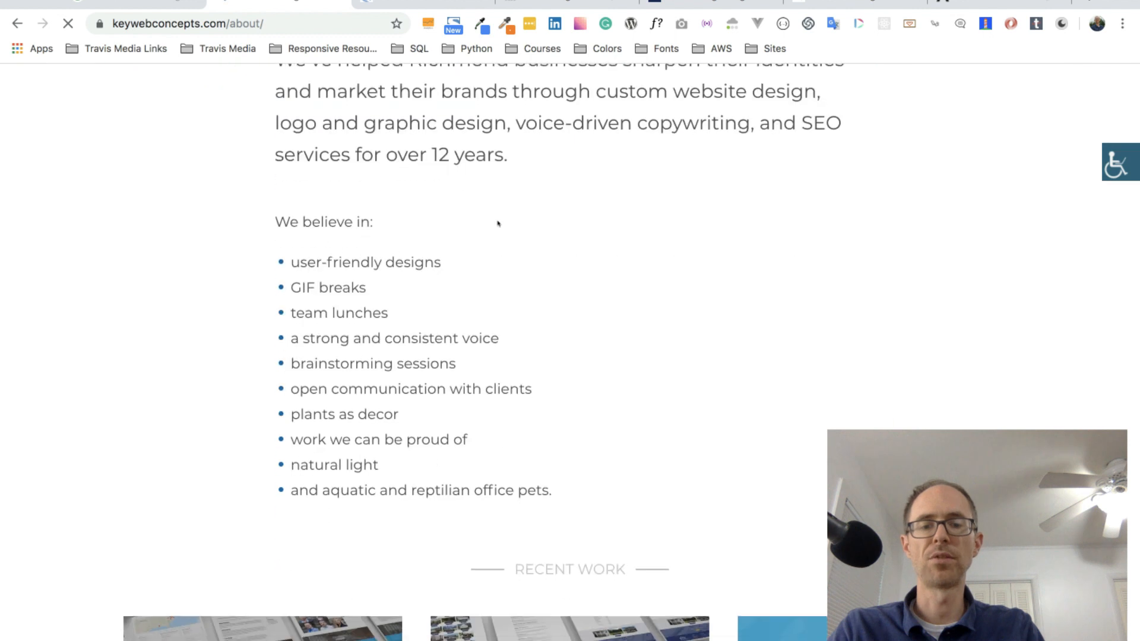
scroll(down, 3)
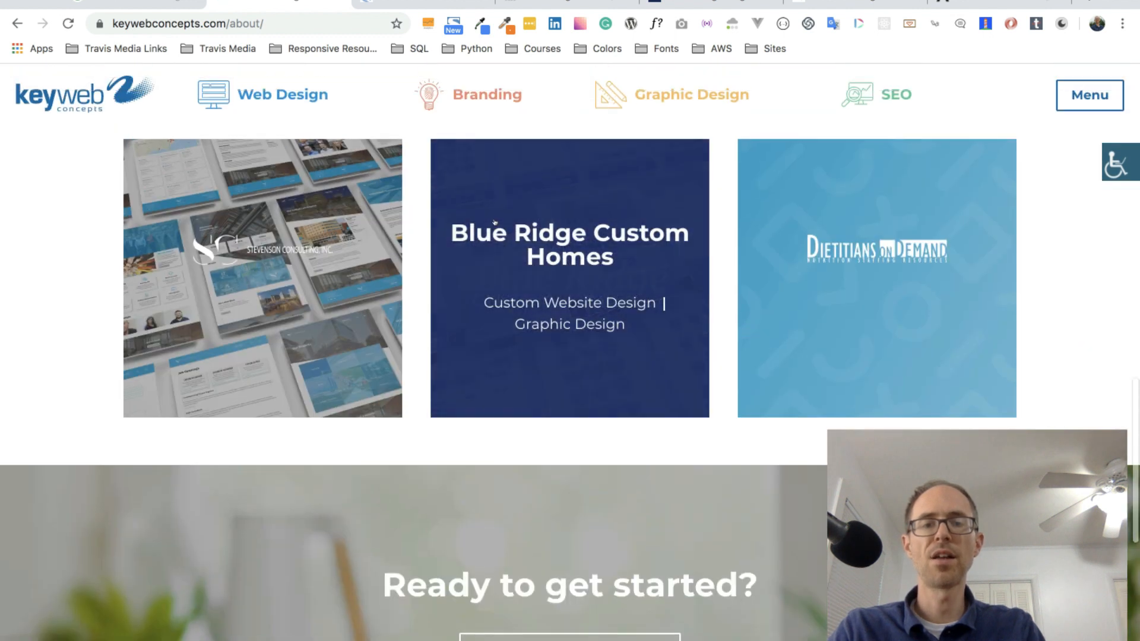
scroll(down, 3)
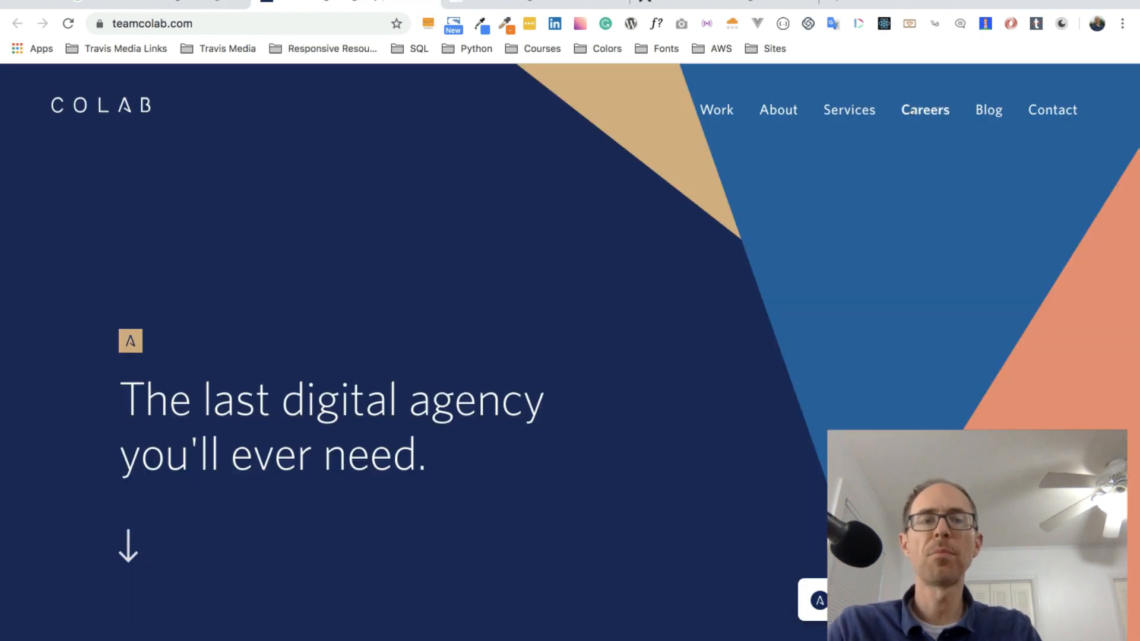
Scroll COLAB's homepage to the footer and open its Careers page
right_click(924, 110)
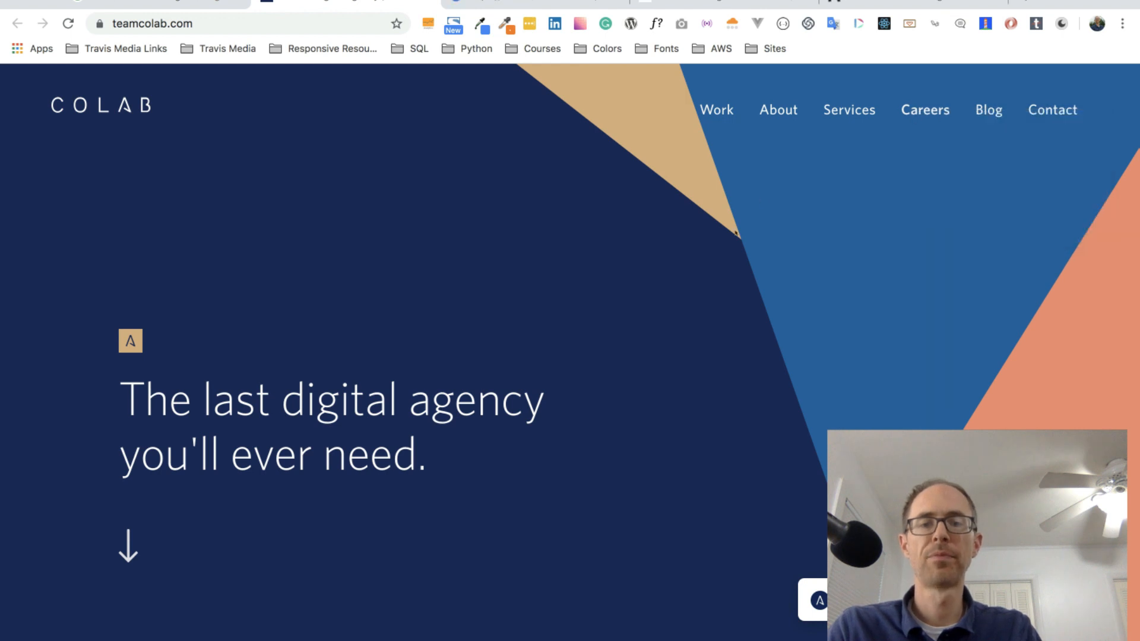
scroll(down, 3)
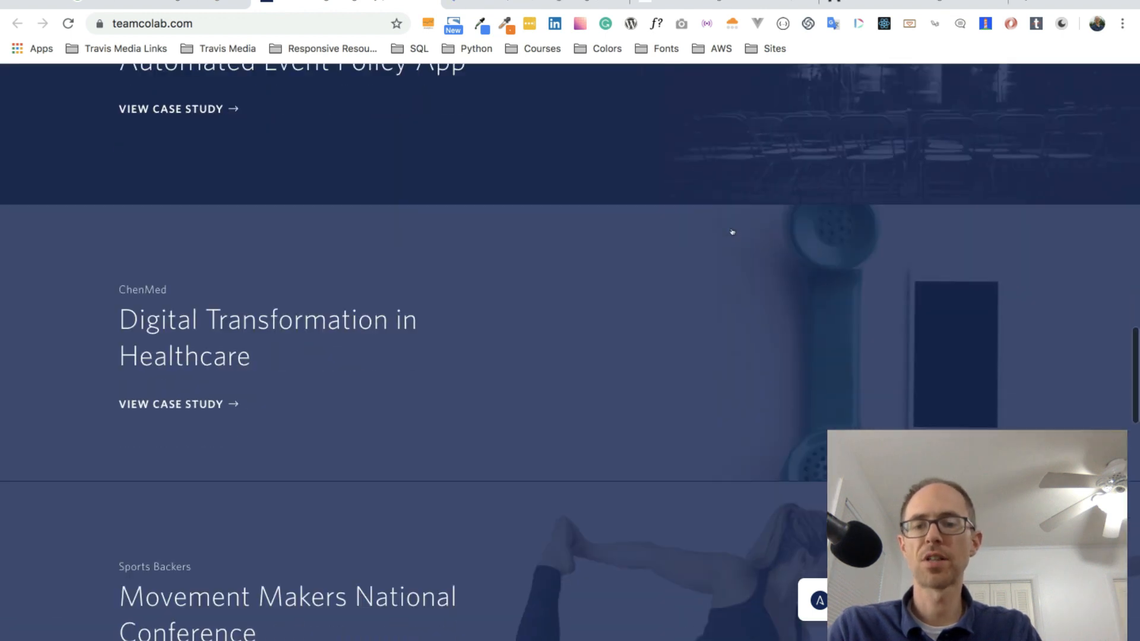
scroll(down, 3)
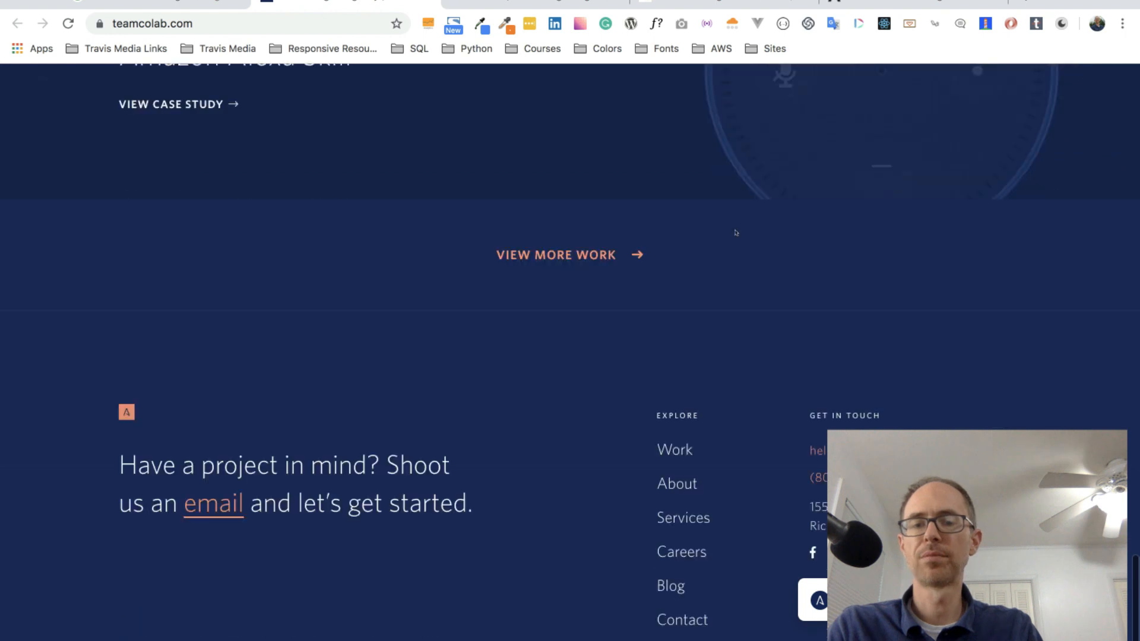
scroll(down, 3)
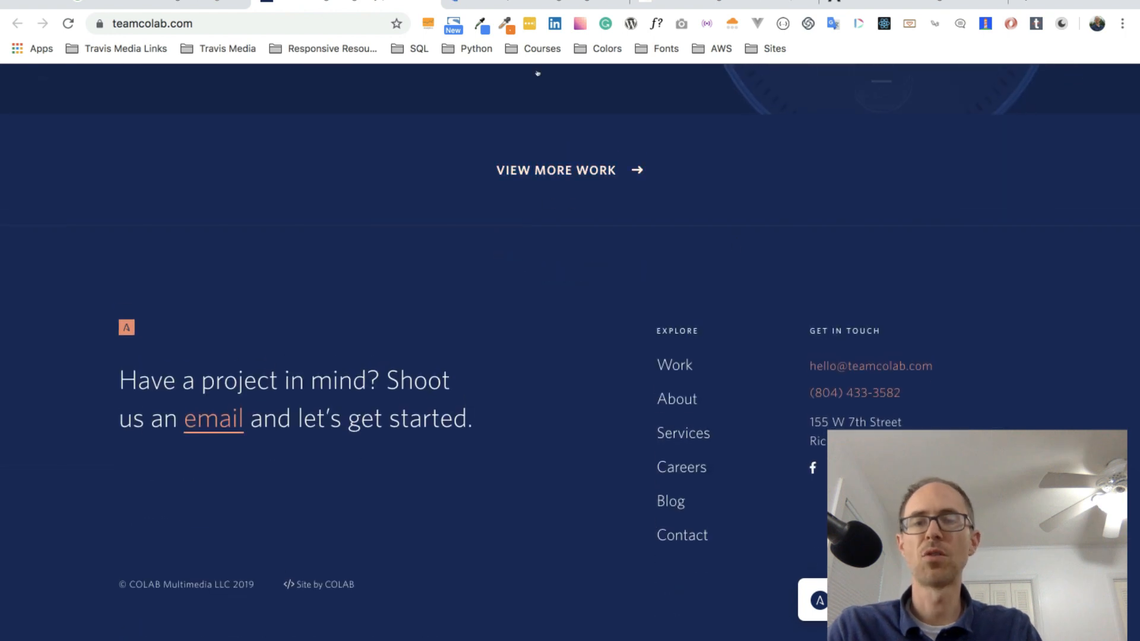
click(680, 467)
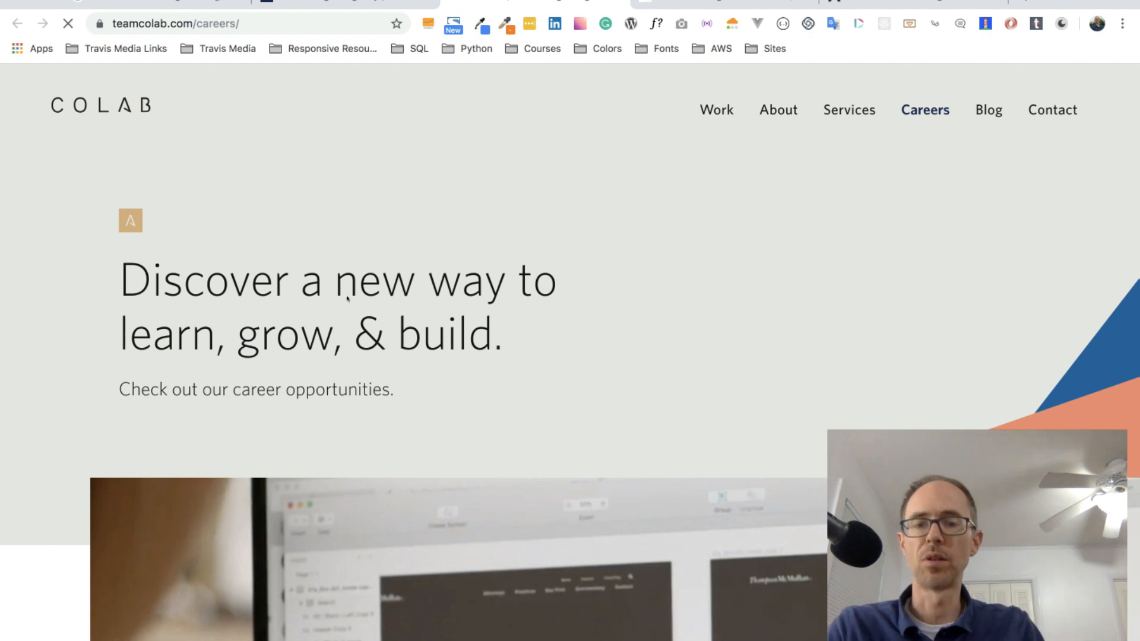
Scroll down to COLAB's open roles: UX Strategy Lead and Front End Developer
scroll(down, 3)
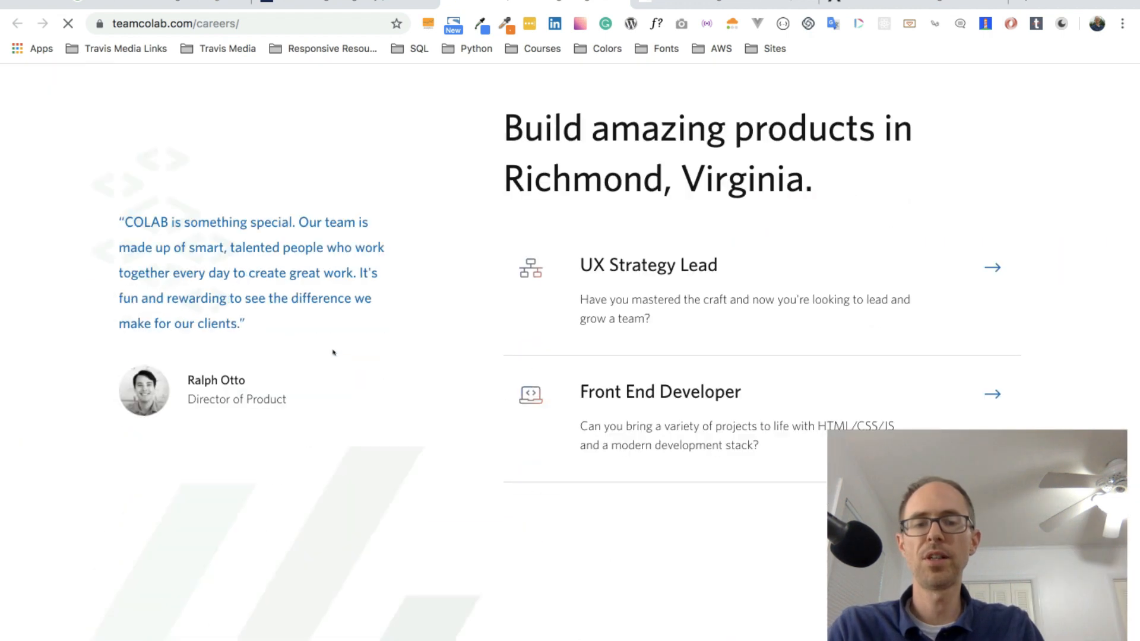
scroll(down, 3)
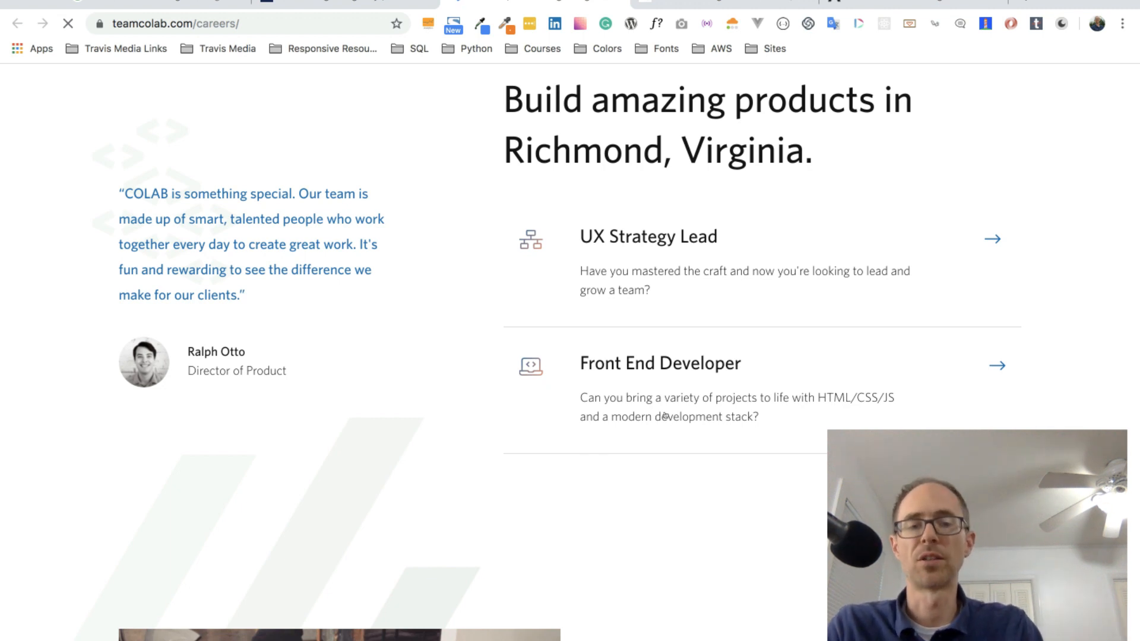
mouse_move(635, 379)
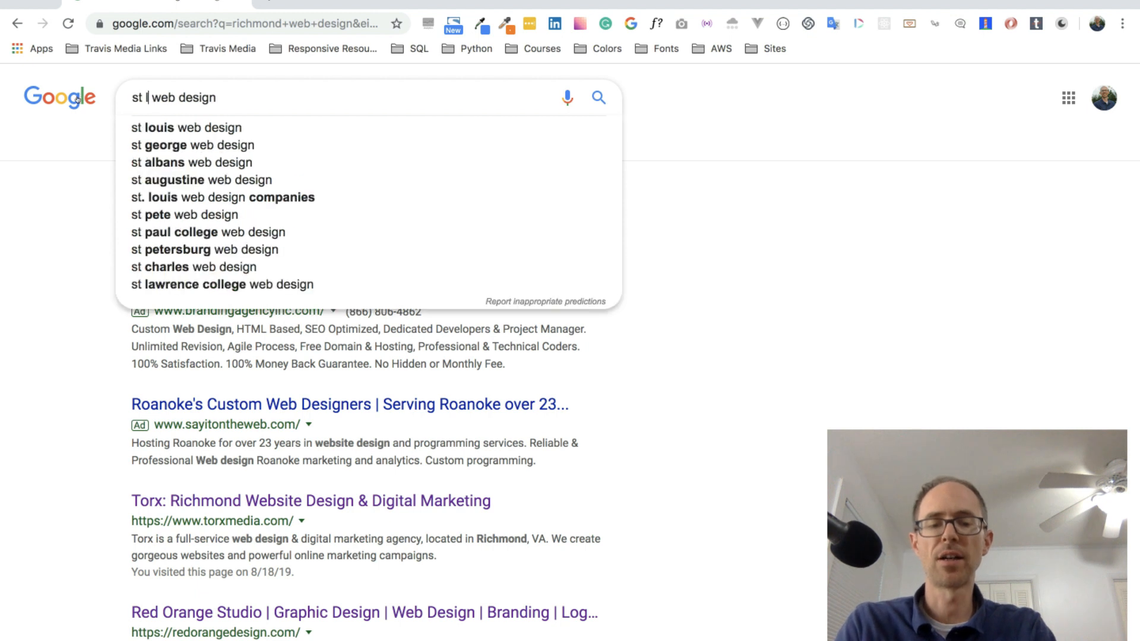
Scroll through 'st louis web design' results listing Clicked Studios, Altec Design and Matchbox Design Group
click(196, 129)
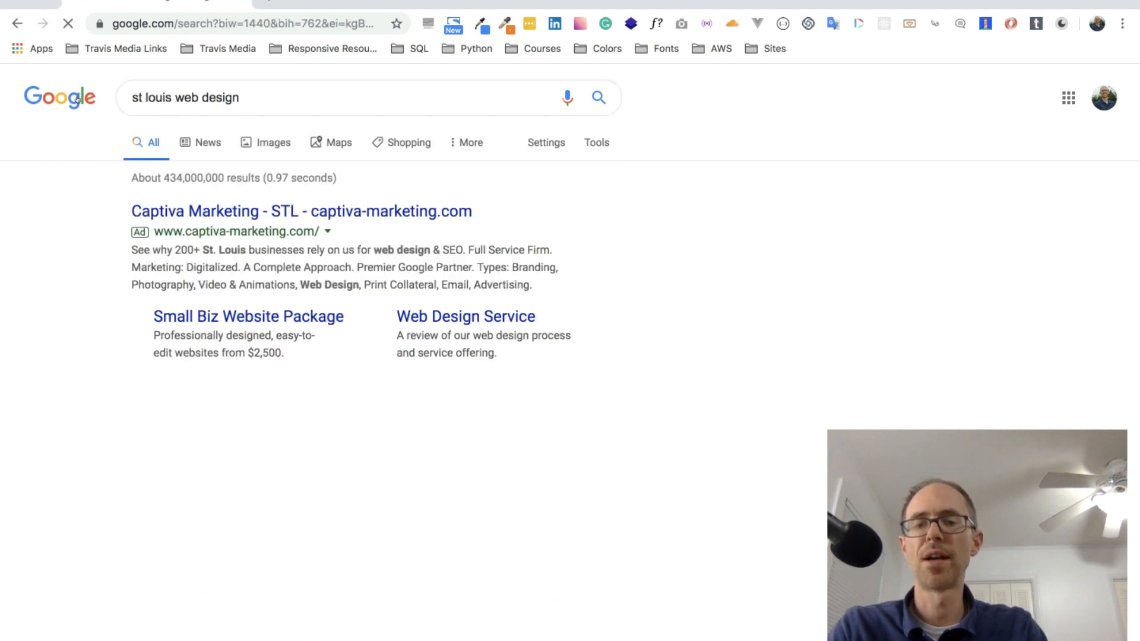
scroll(down, 3)
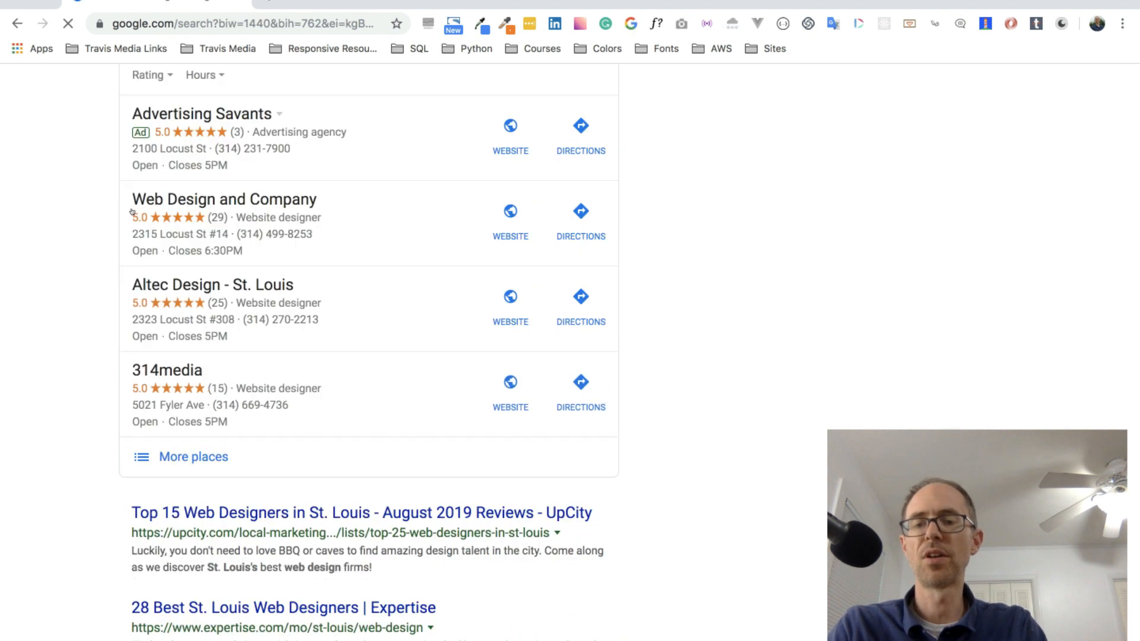
scroll(down, 3)
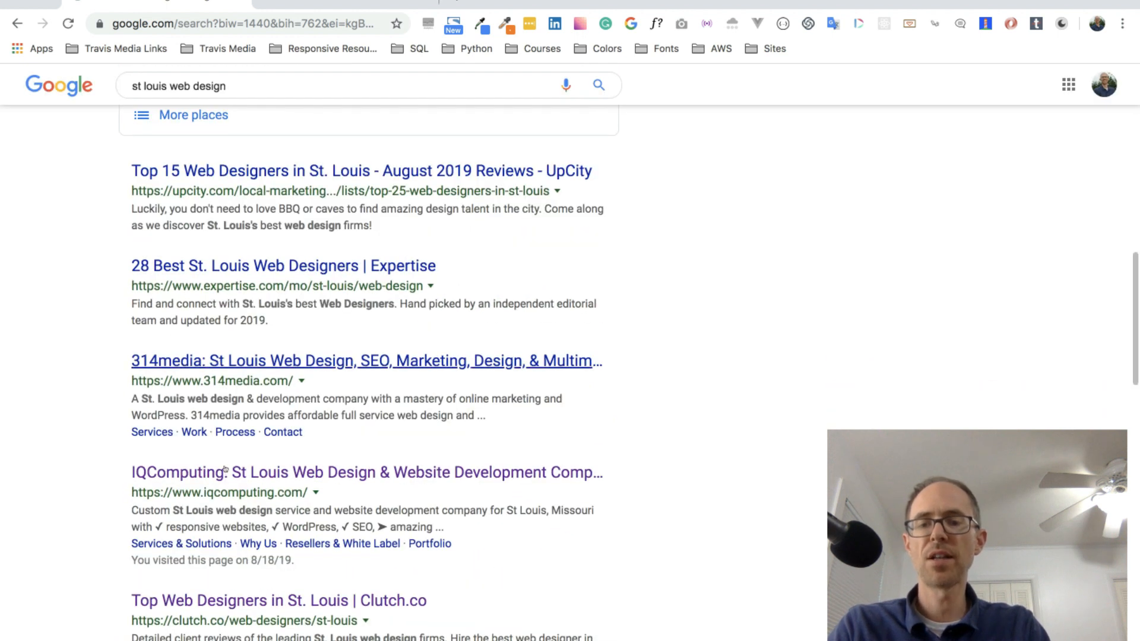
scroll(down, 3)
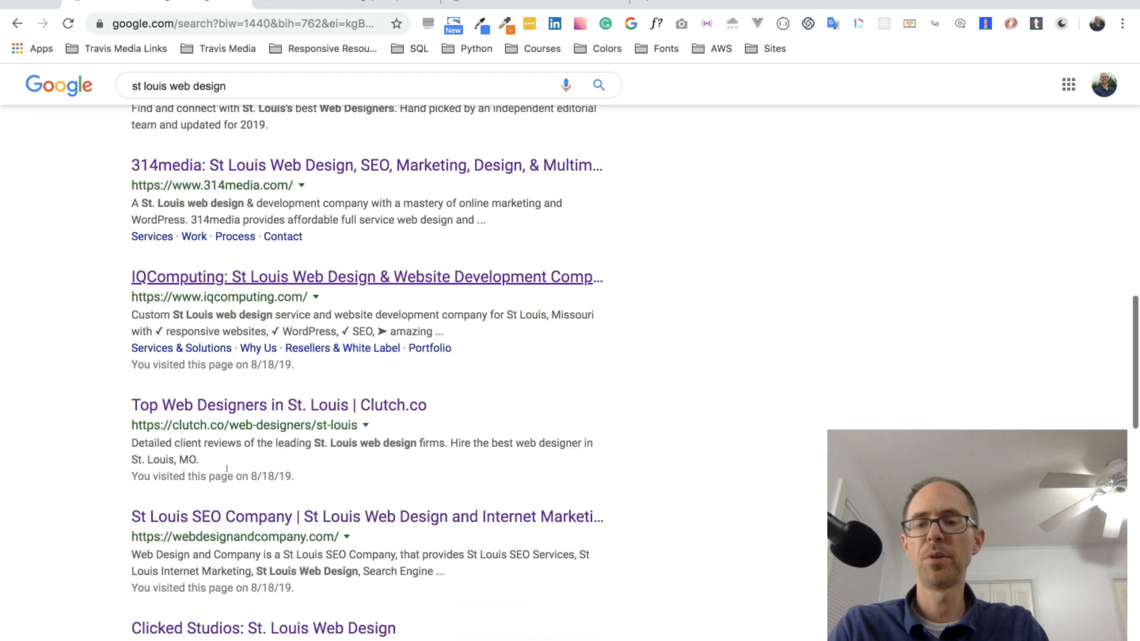
scroll(down, 3)
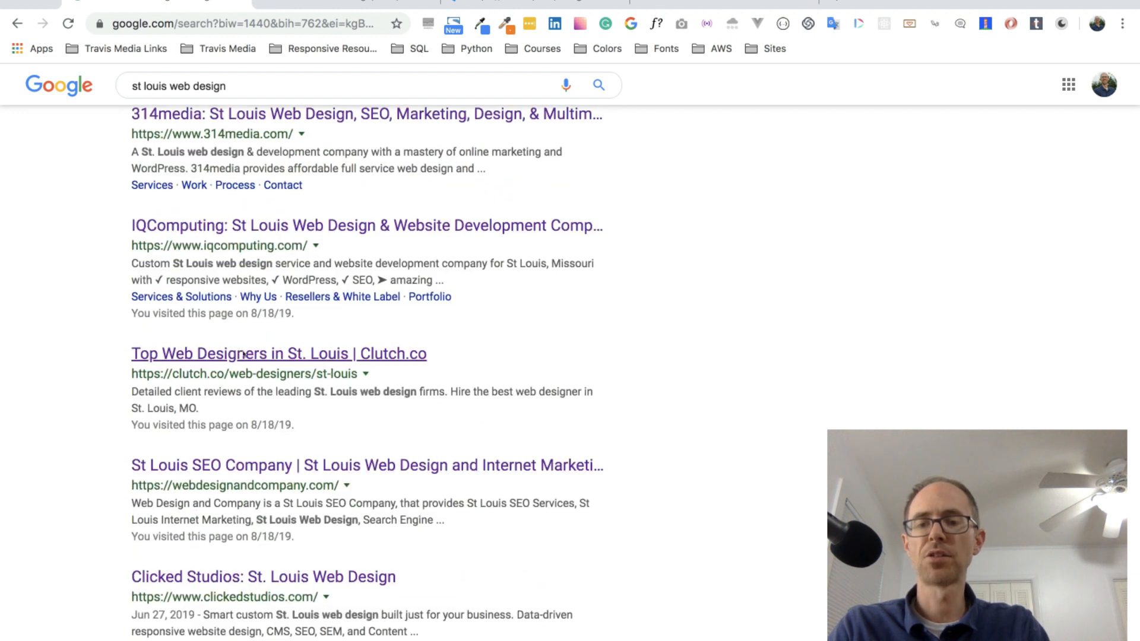
scroll(down, 3)
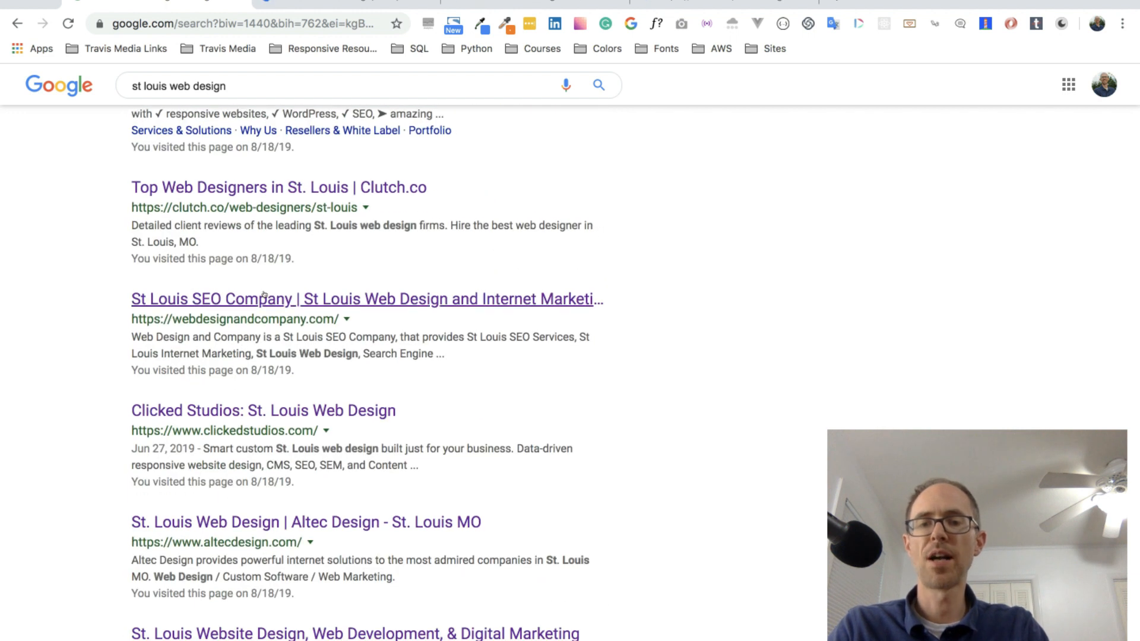
scroll(down, 3)
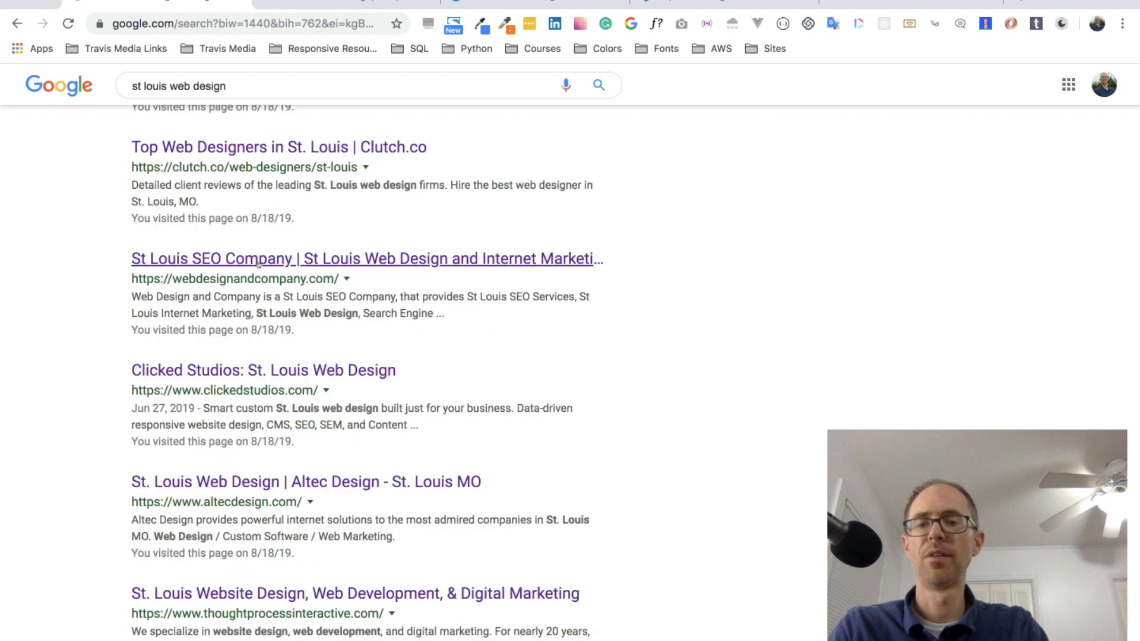
scroll(down, 3)
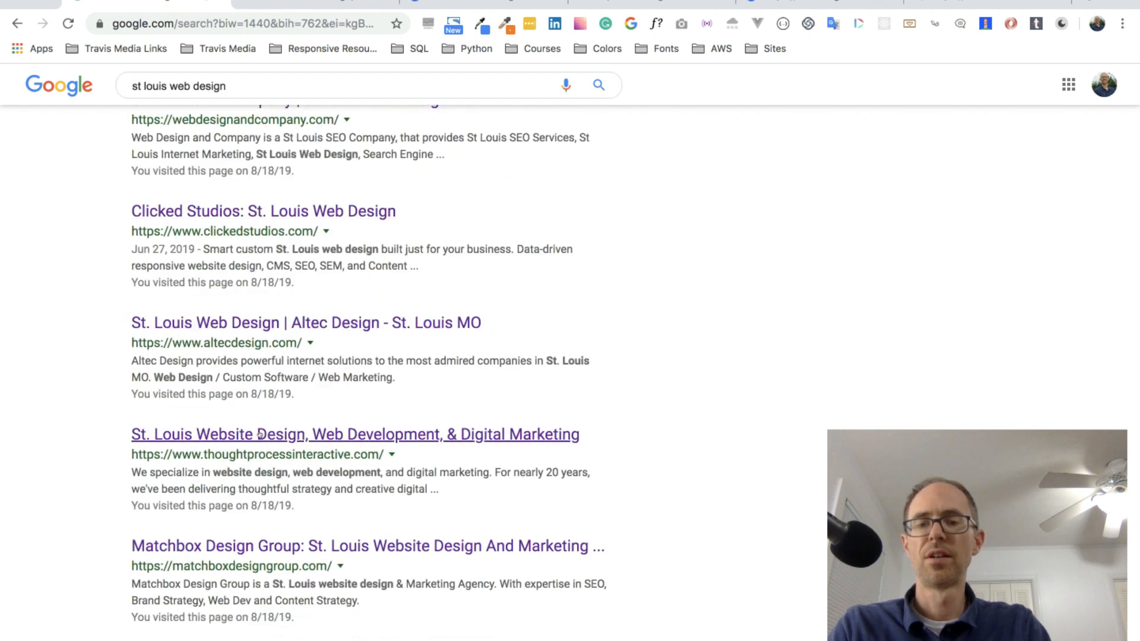
scroll(down, 3)
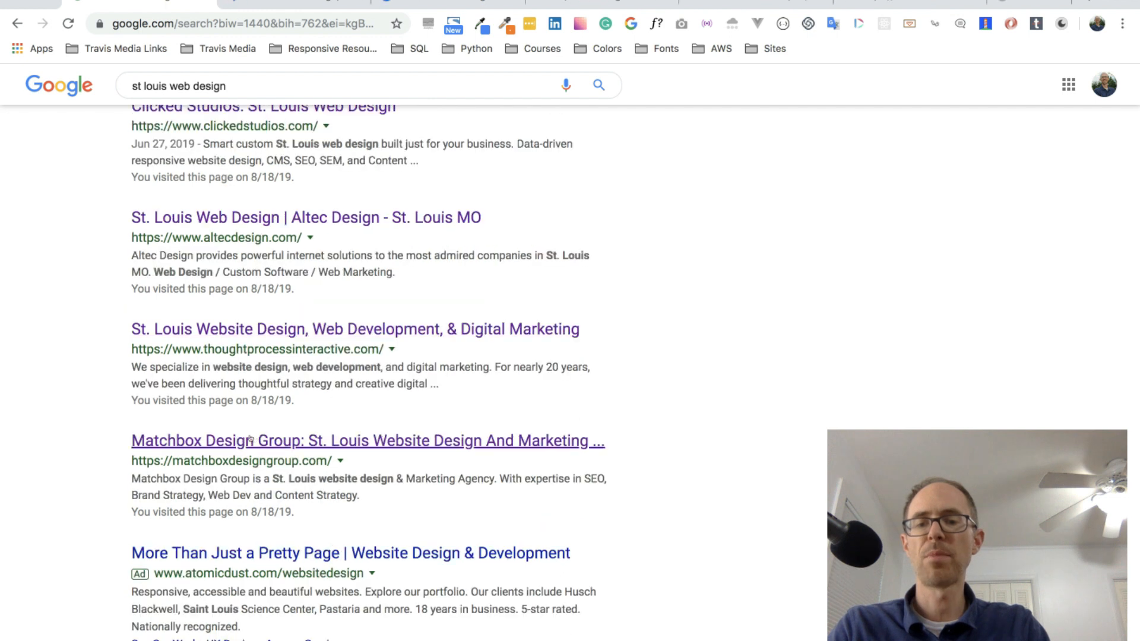
scroll(down, 3)
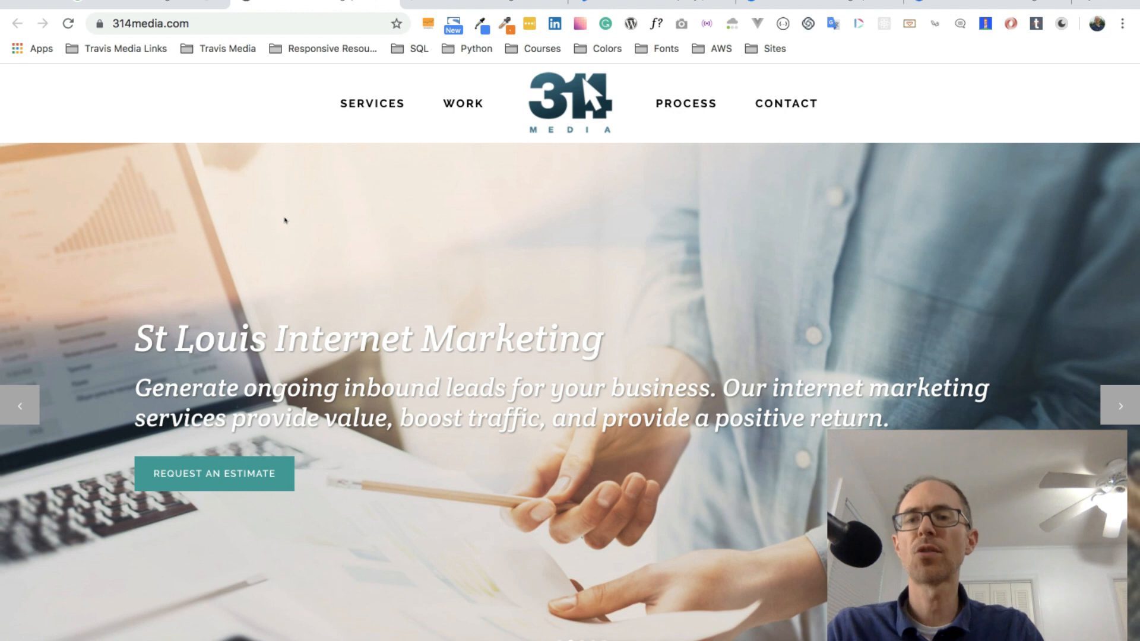
mouse_move(375, 109)
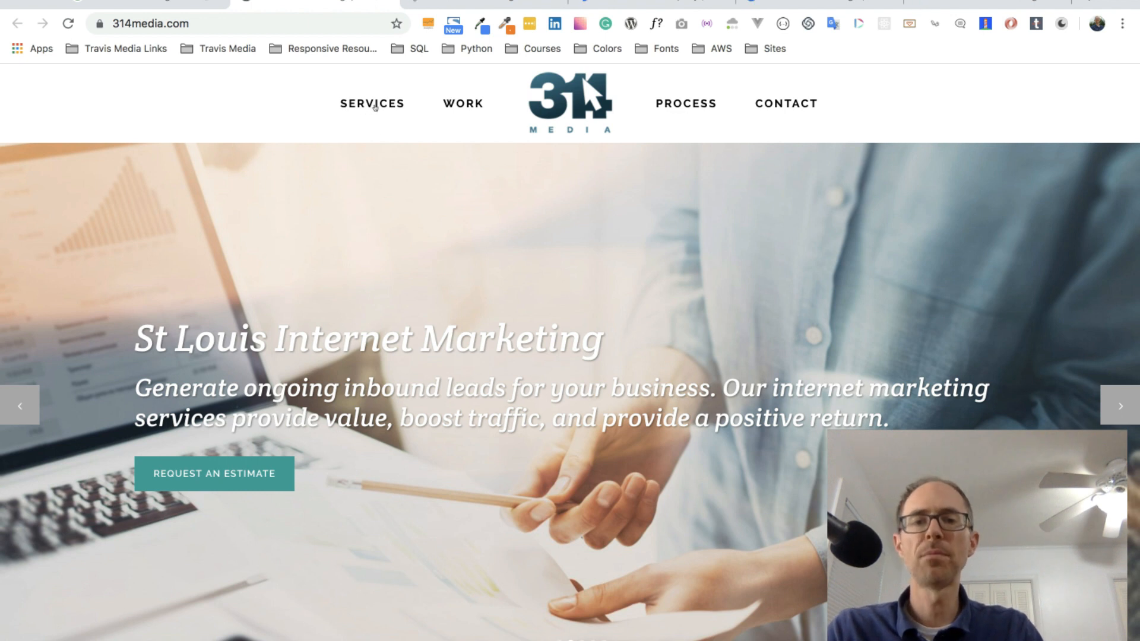
Scroll the 314 Media homepage down to the contact section and footer, then back up
scroll(down, 3)
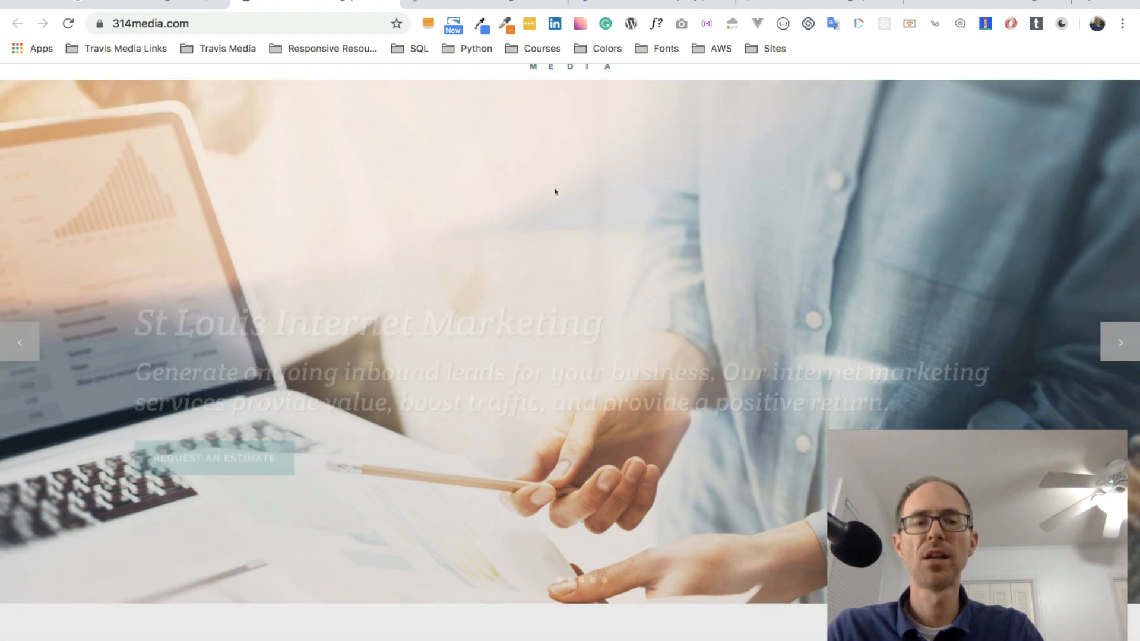
scroll(down, 3)
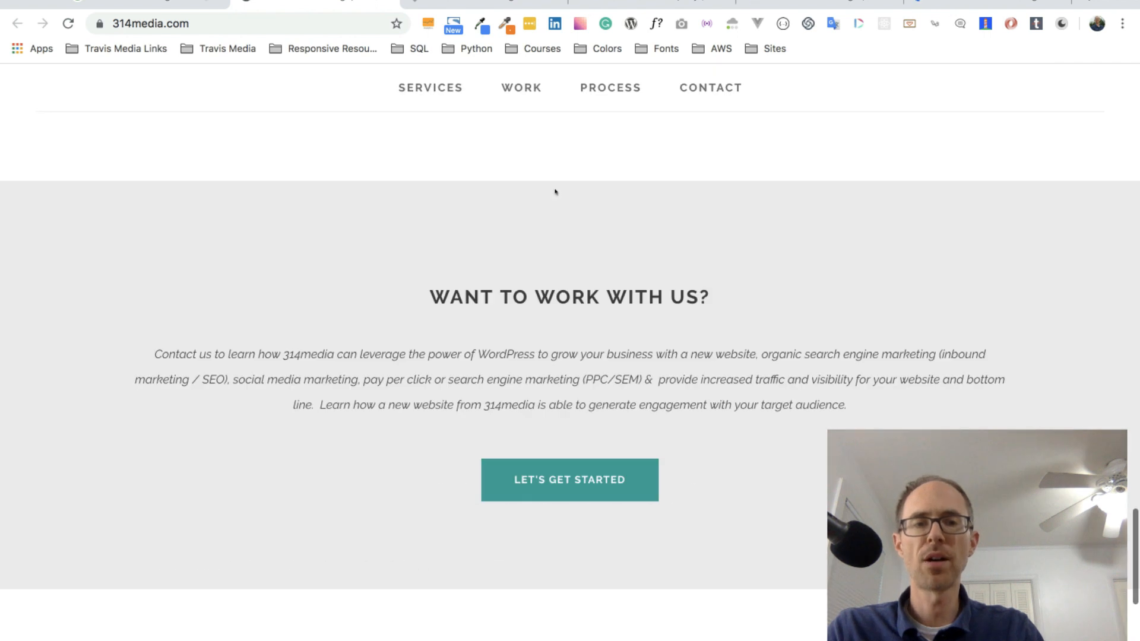
scroll(down, 3)
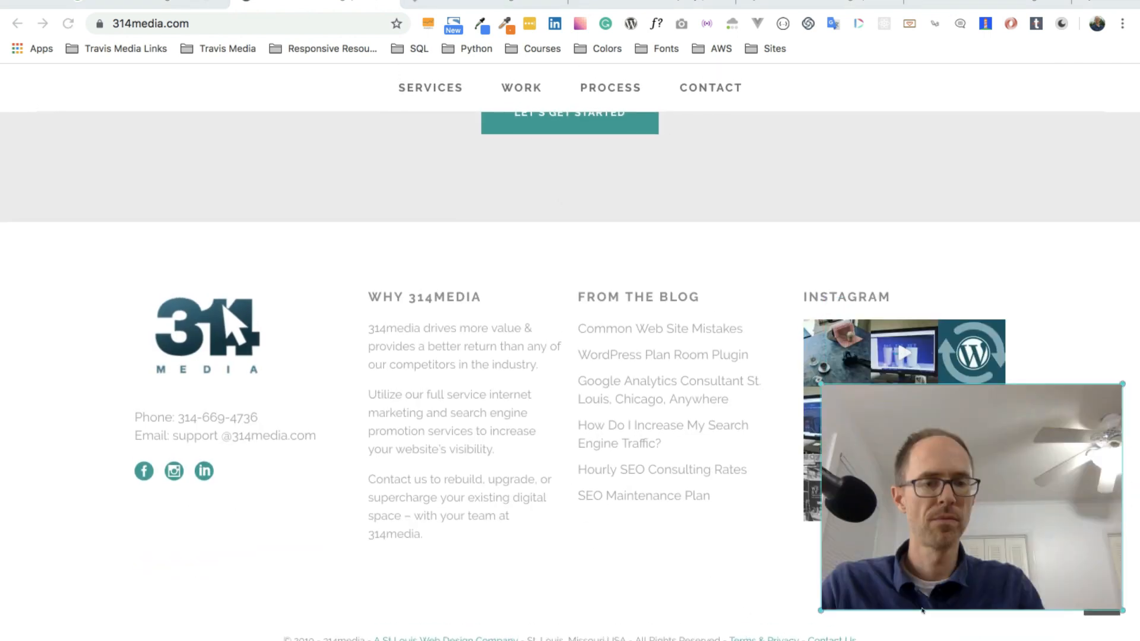
scroll(up, 3)
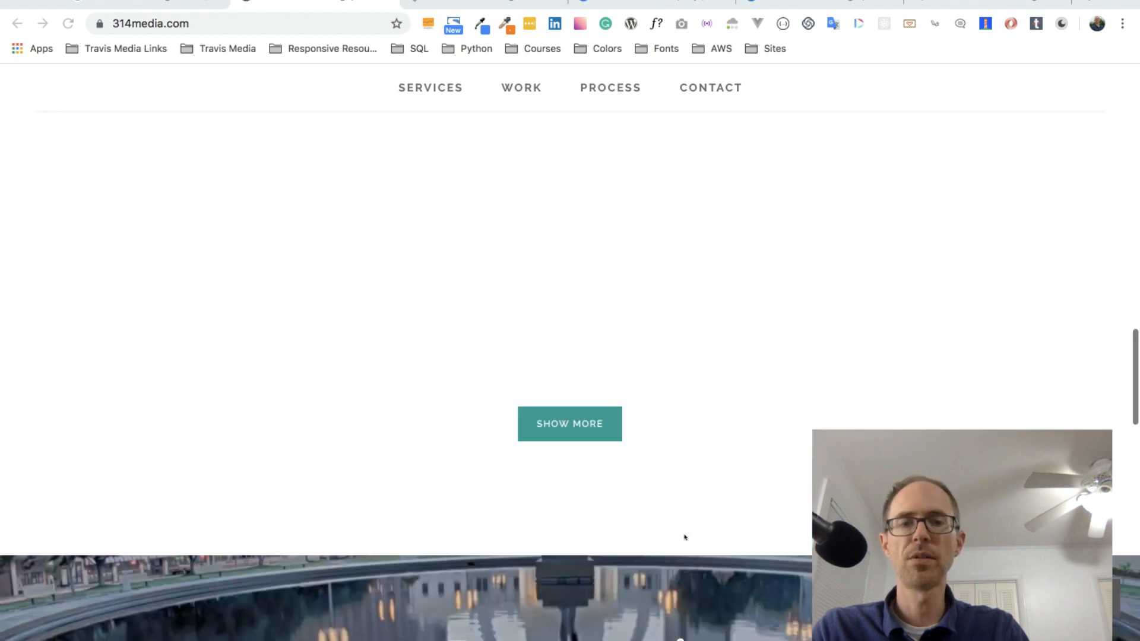
scroll(up, 3)
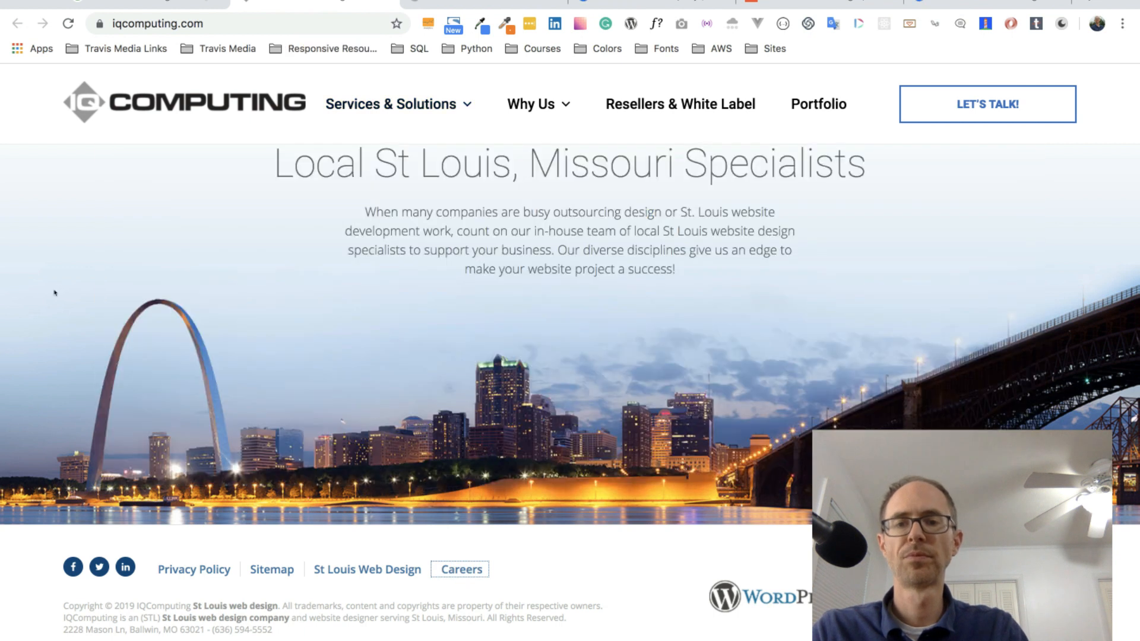
Open IQ Computing's Careers page and scroll up to the 'Join Our Team' introduction
click(531, 103)
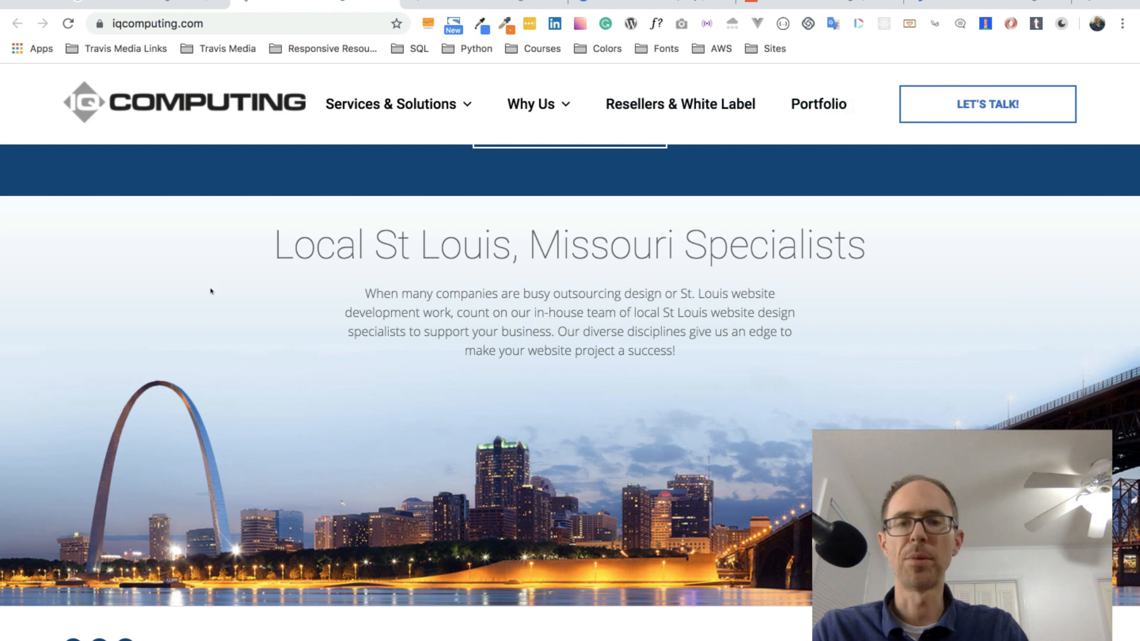
scroll(up, 3)
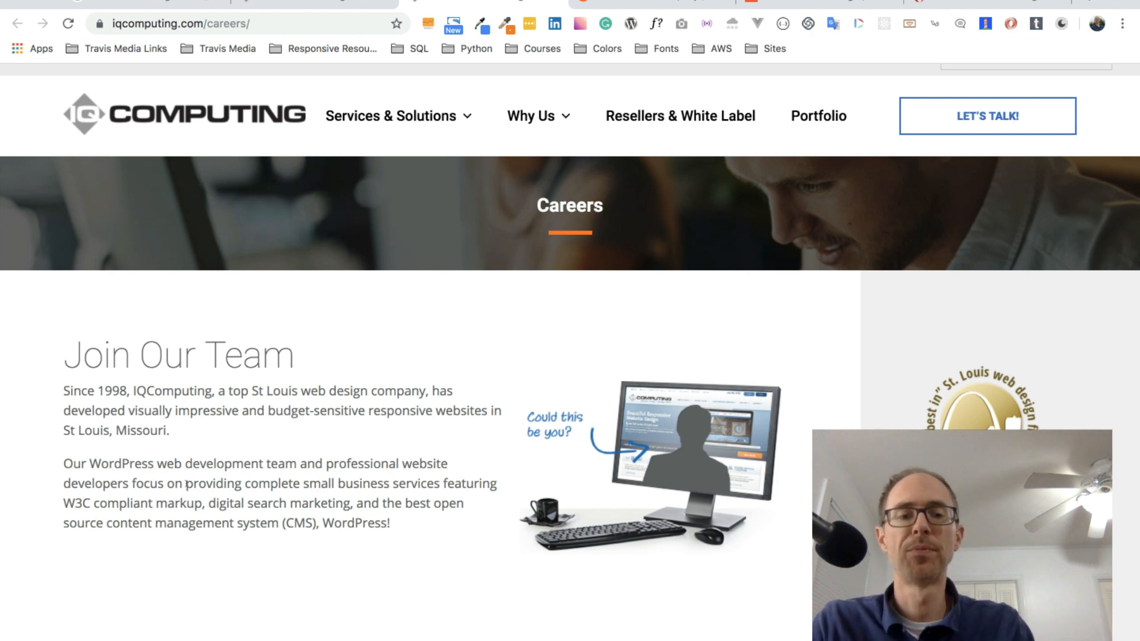
mouse_move(502, 24)
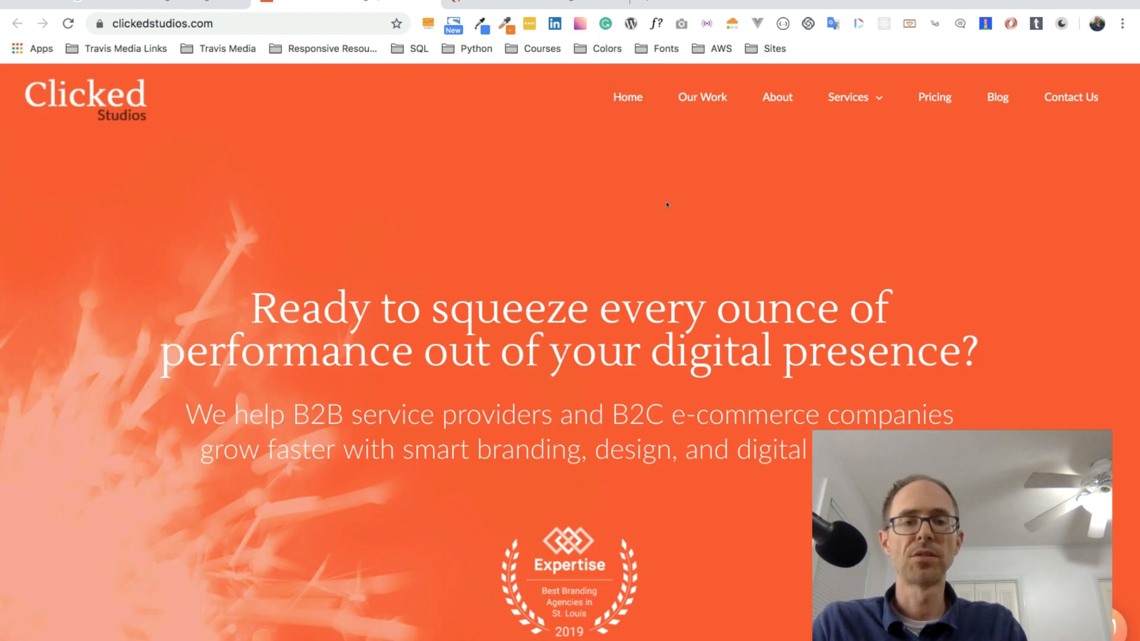
Scroll the Clicked Studios homepage to its press features and industry recognition
scroll(down, 3)
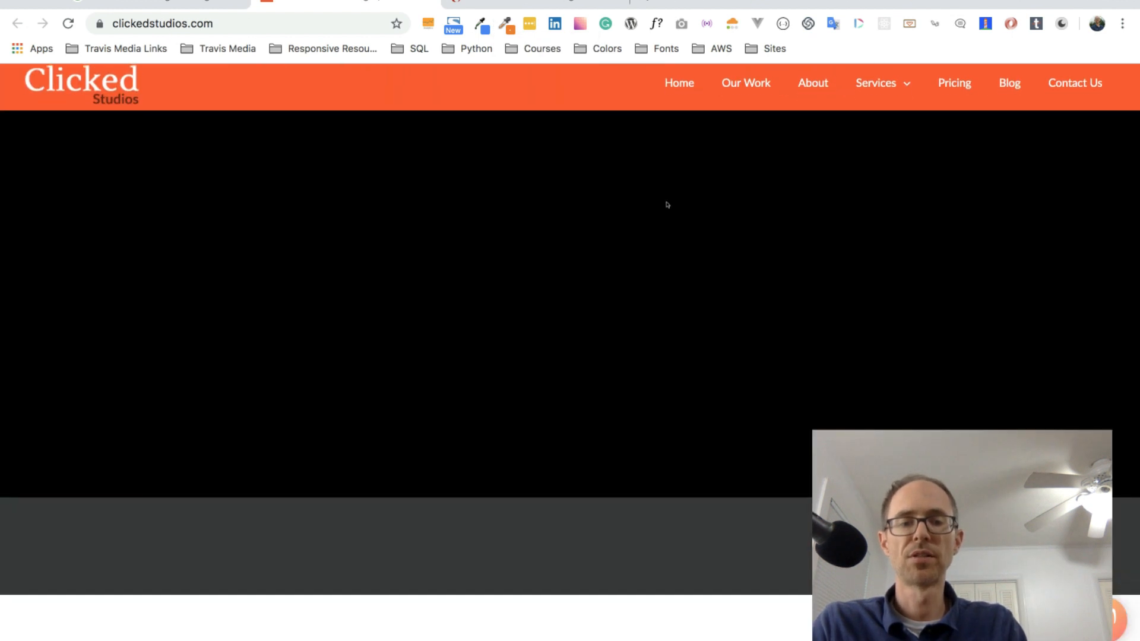
scroll(down, 3)
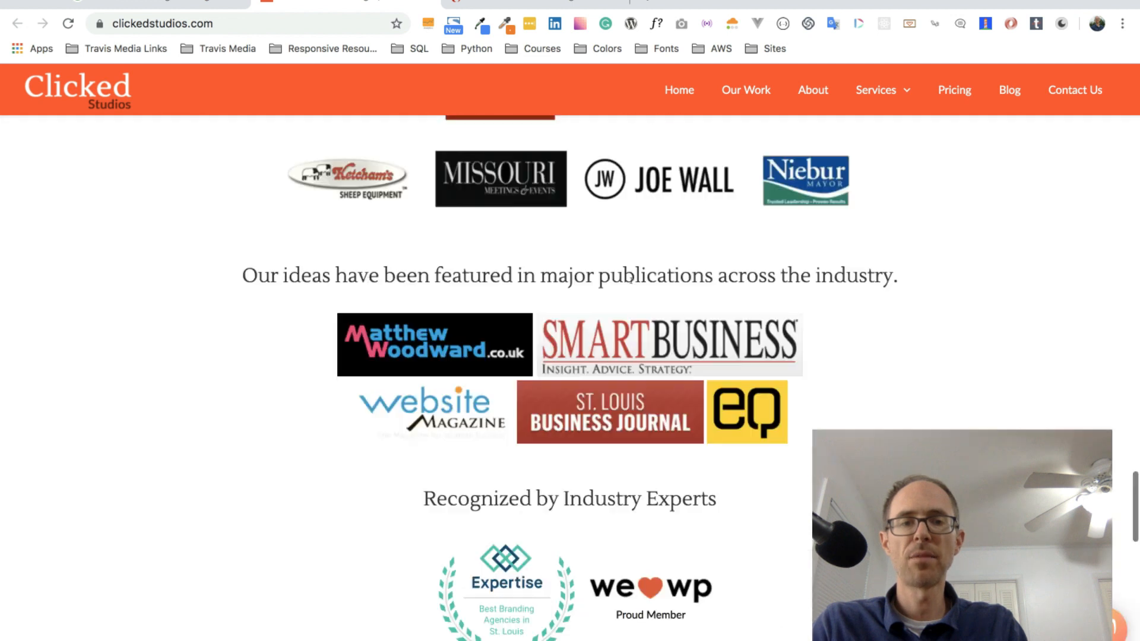
scroll(up, 3)
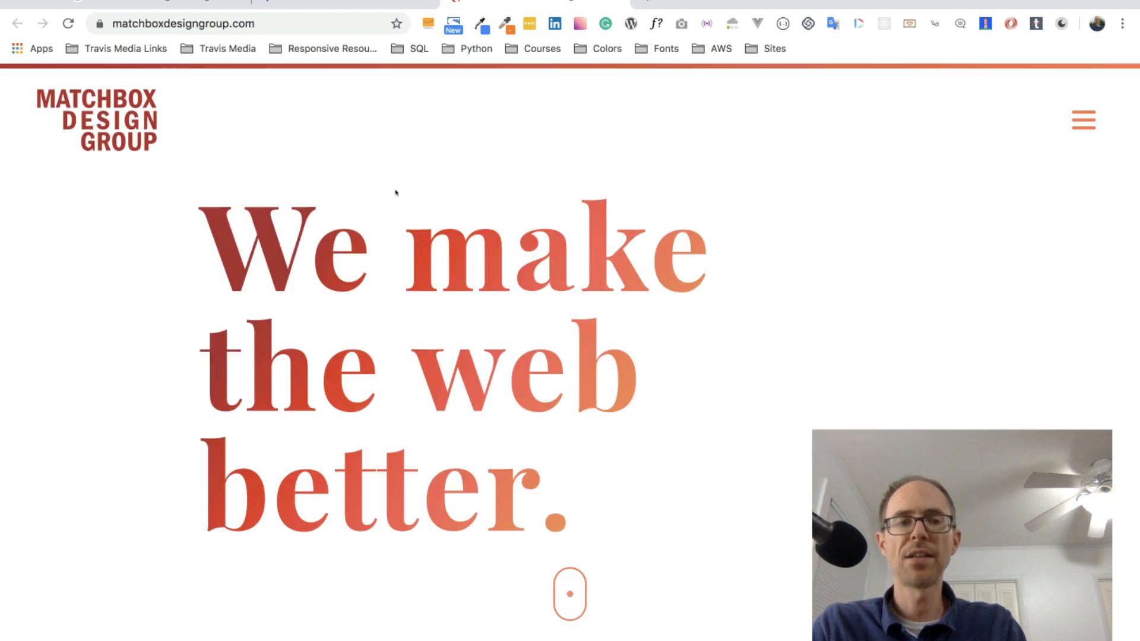
Open the Matchbox Design Group hamburger menu and choose Careers
click(1082, 119)
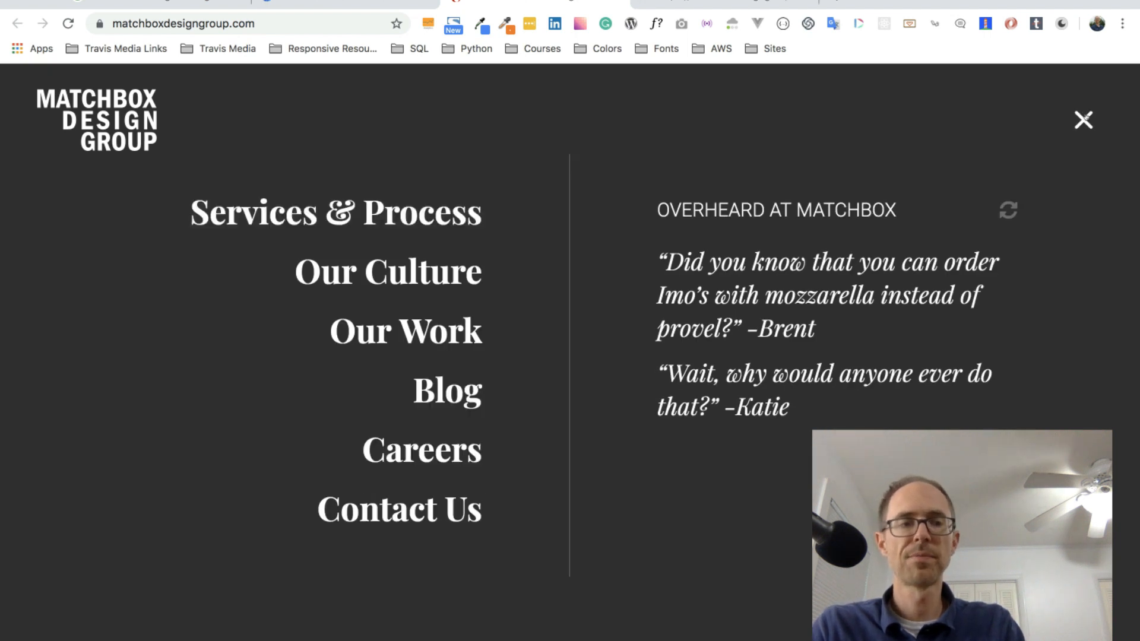
click(1082, 119)
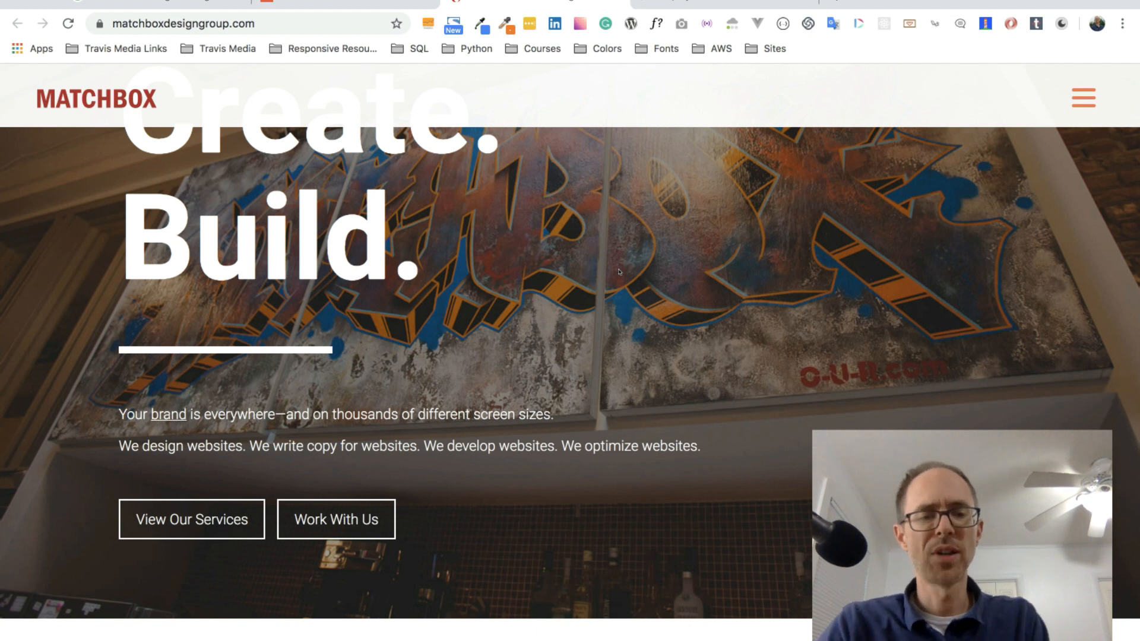
mouse_move(594, 129)
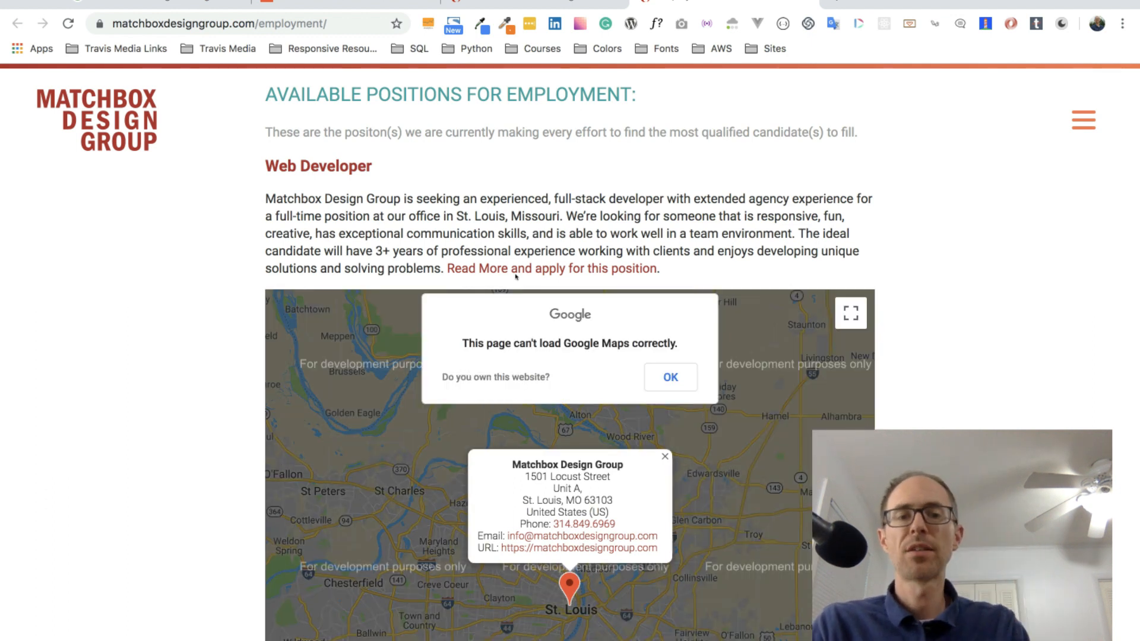
mouse_move(207, 349)
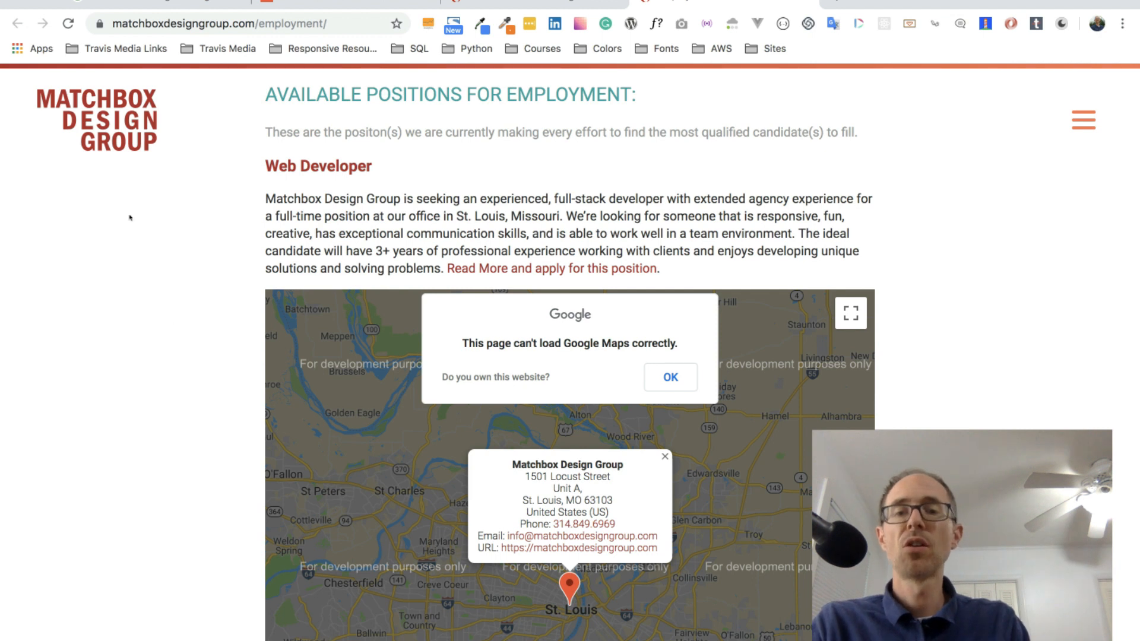
mouse_move(412, 175)
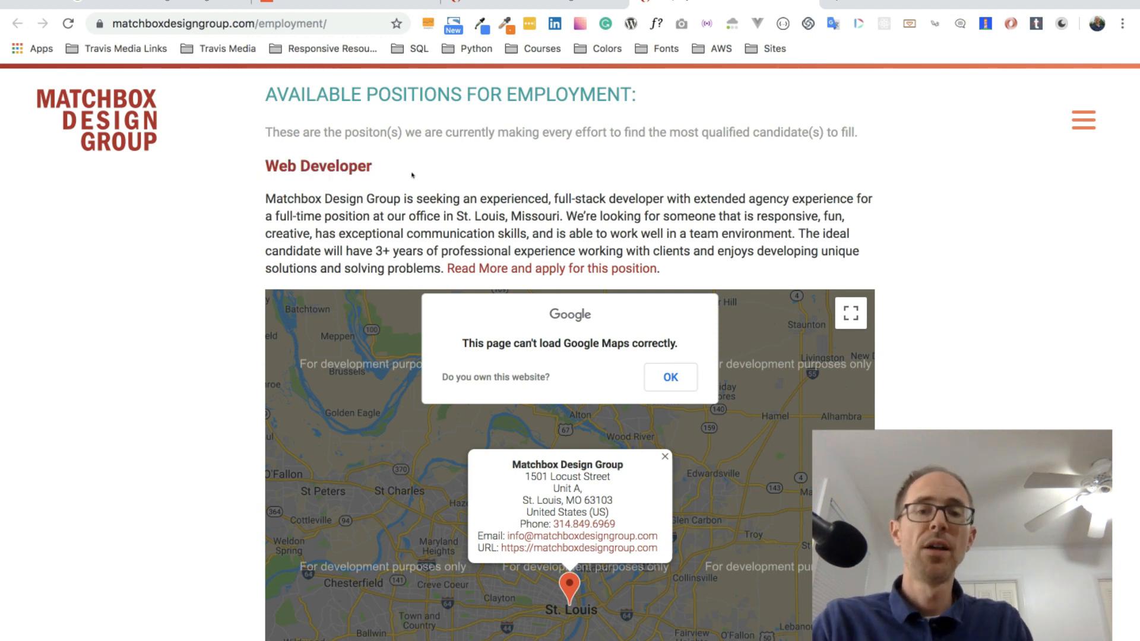